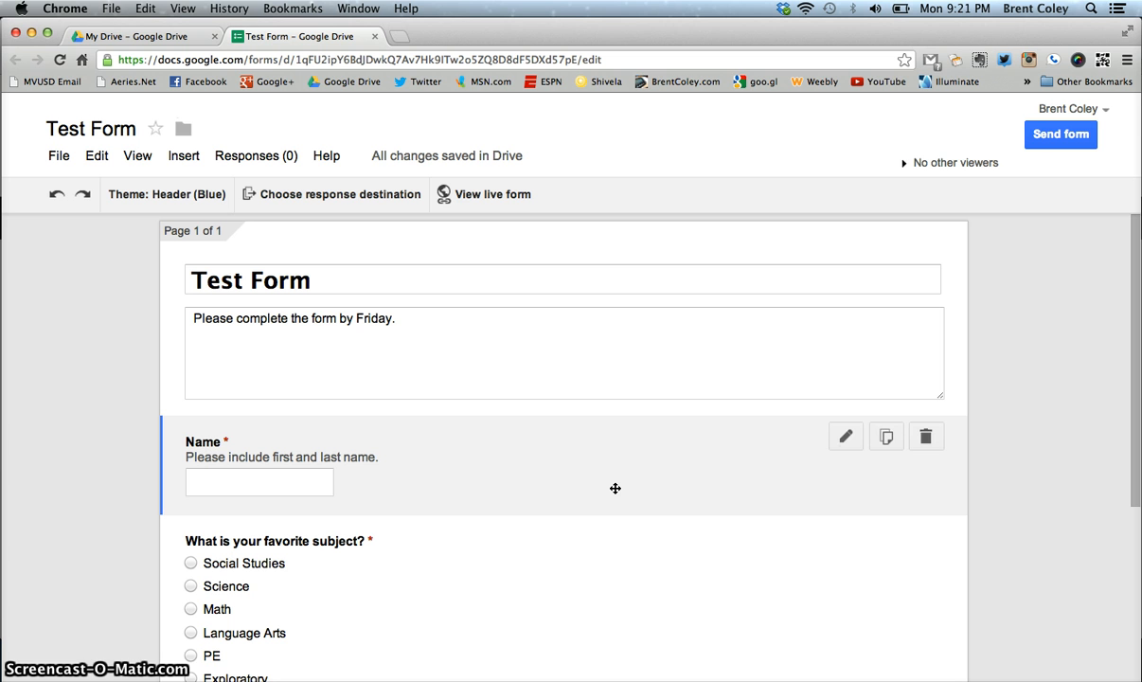
{"action": "mouse_move", "coordinate": [519, 193]}
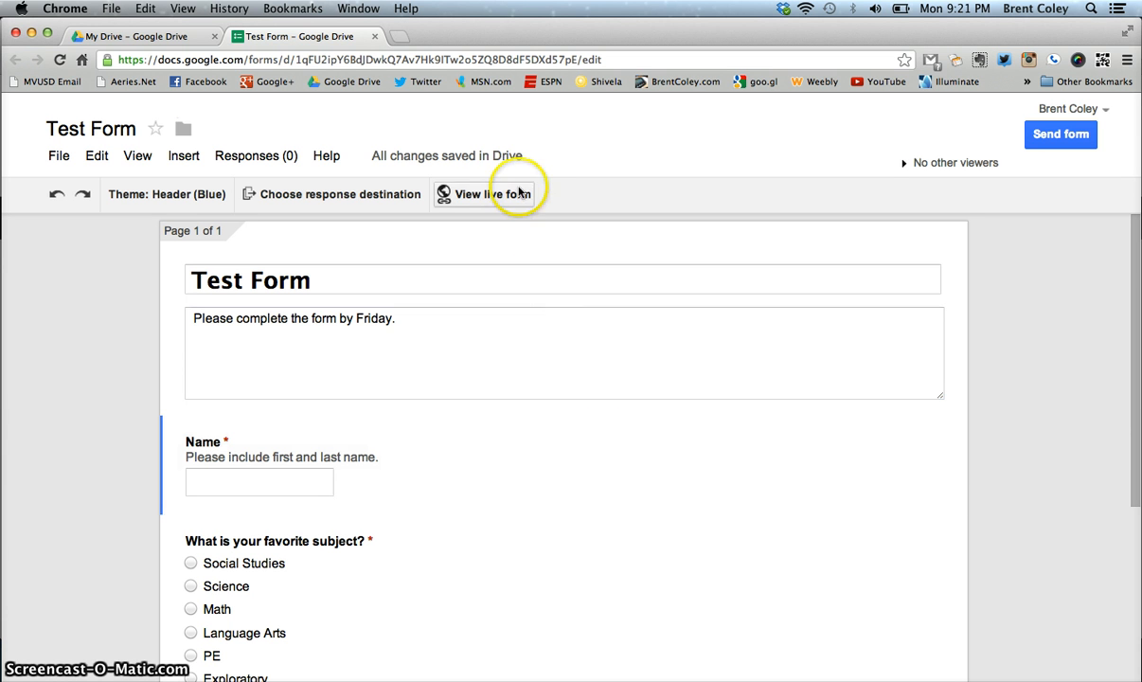
{"action": "mouse_move", "coordinate": [530, 166]}
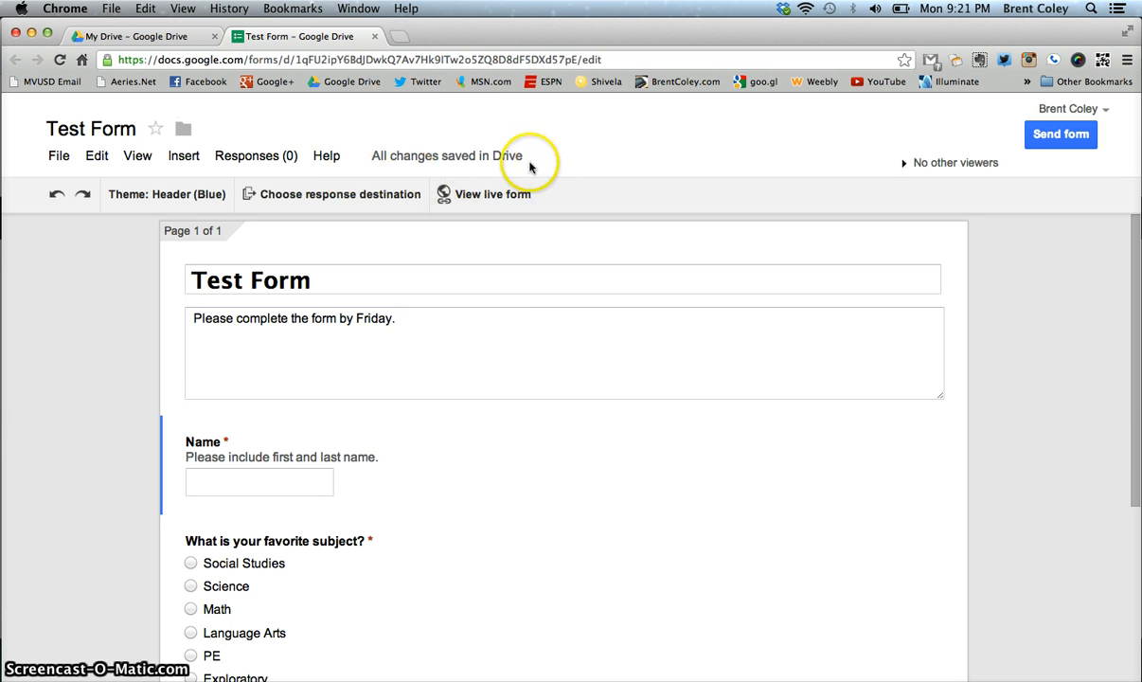
{"action": "mouse_move", "coordinate": [566, 174]}
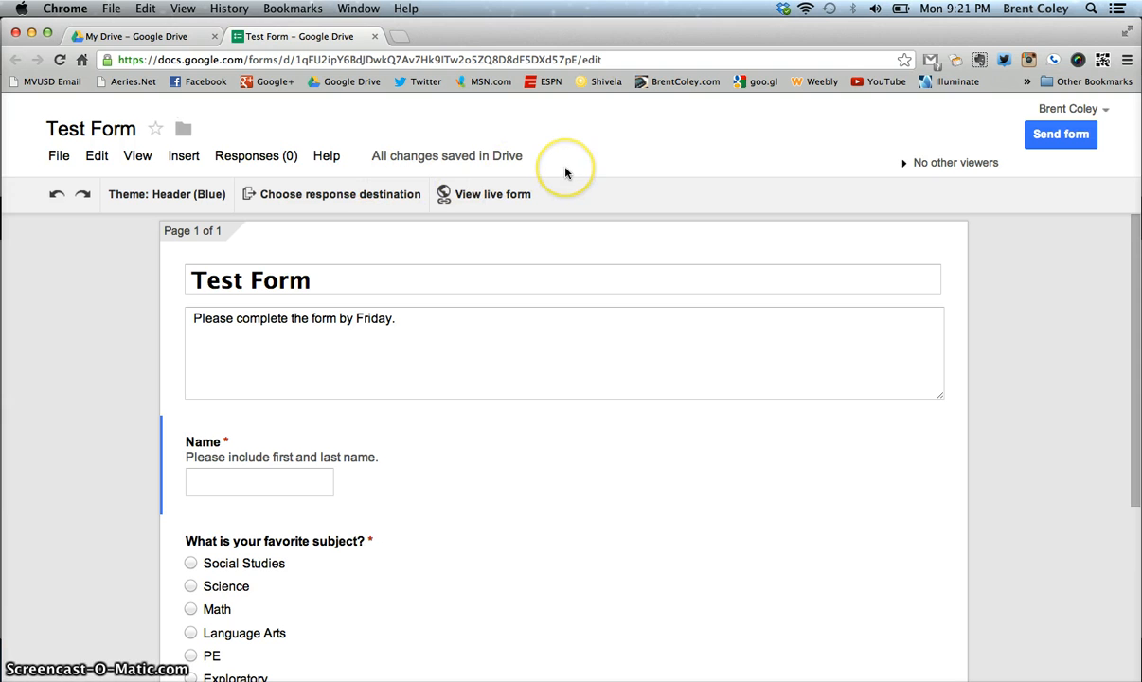
{"action": "mouse_move", "coordinate": [566, 173]}
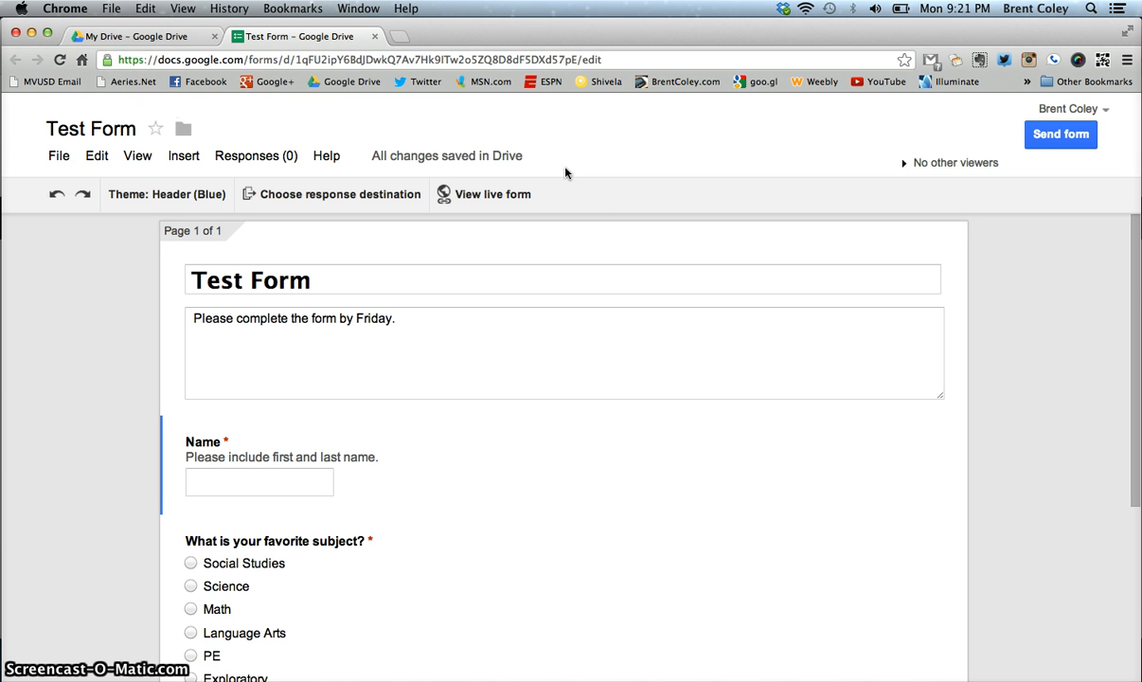
{"action": "mouse_move", "coordinate": [587, 238]}
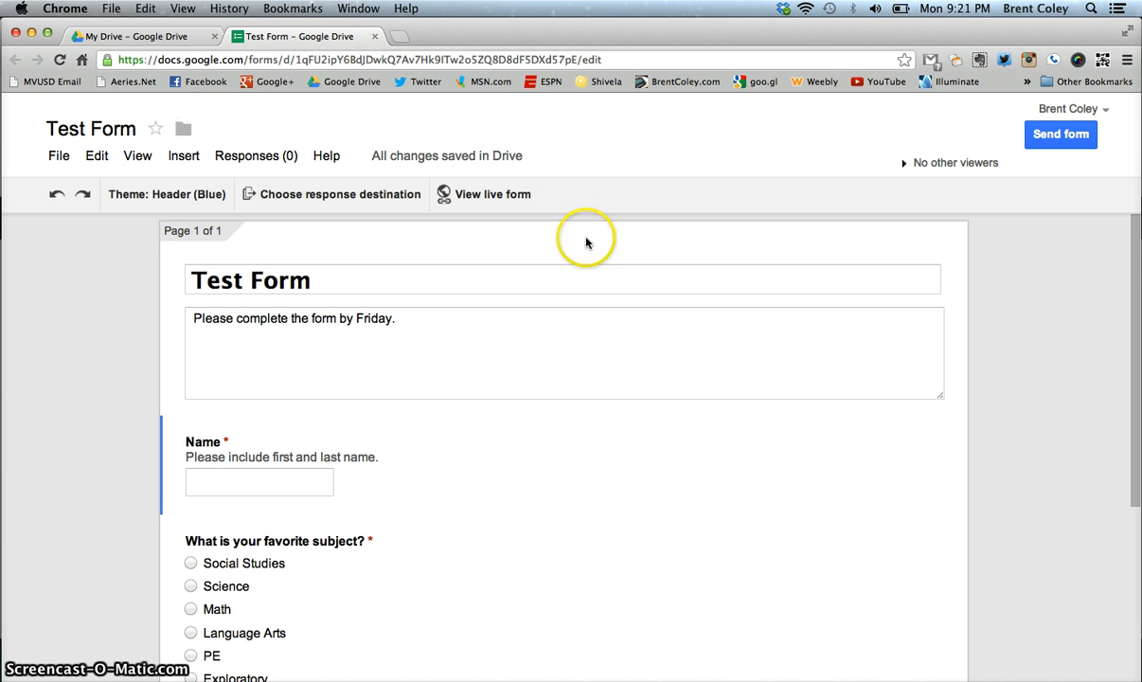
Check the form description and move the Name question below the favorite subject question
{"action": "left_click", "coordinate": [587, 326]}
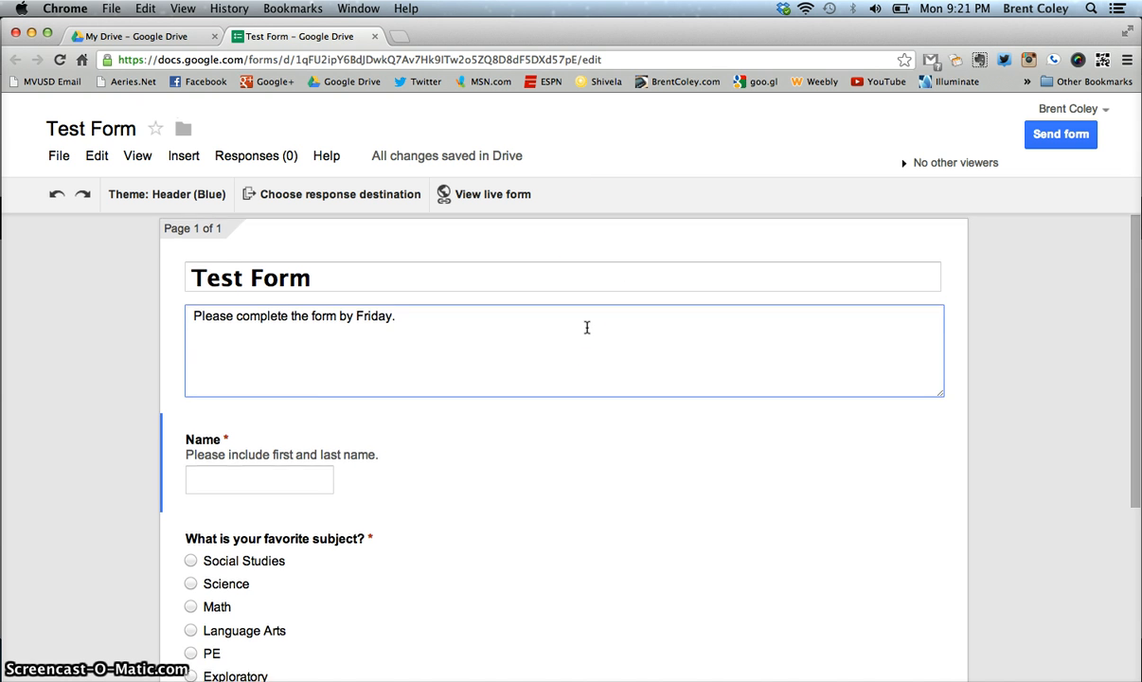
{"action": "scroll", "scroll_direction": "down", "scroll_amount": 3}
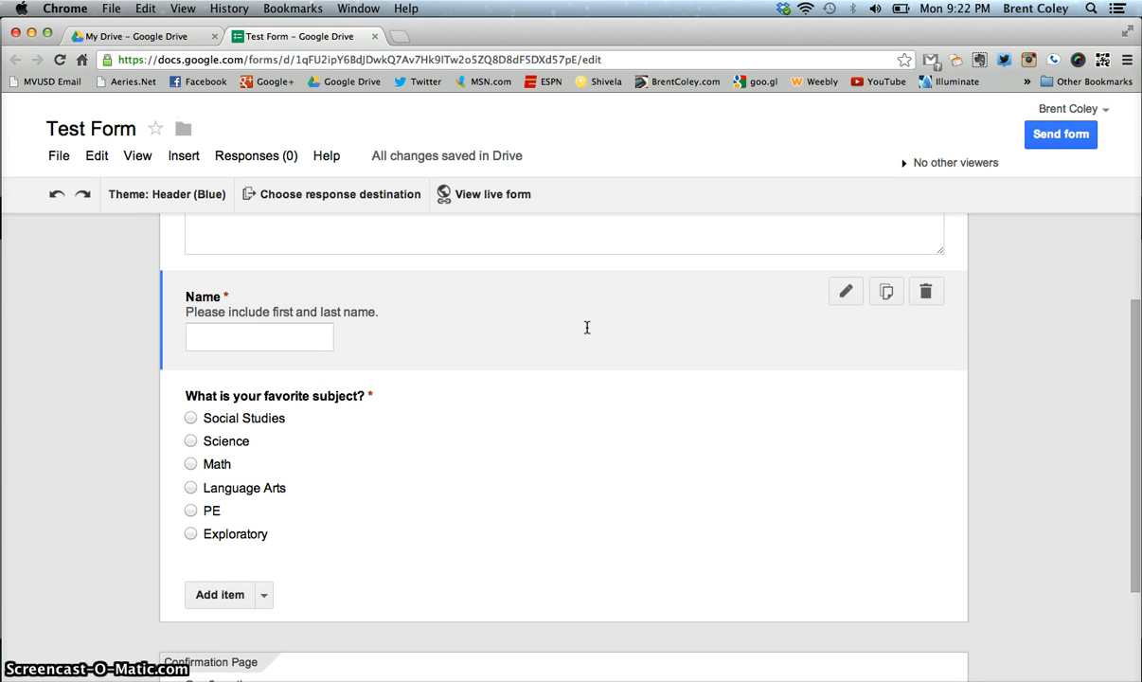
{"action": "mouse_move", "coordinate": [579, 419]}
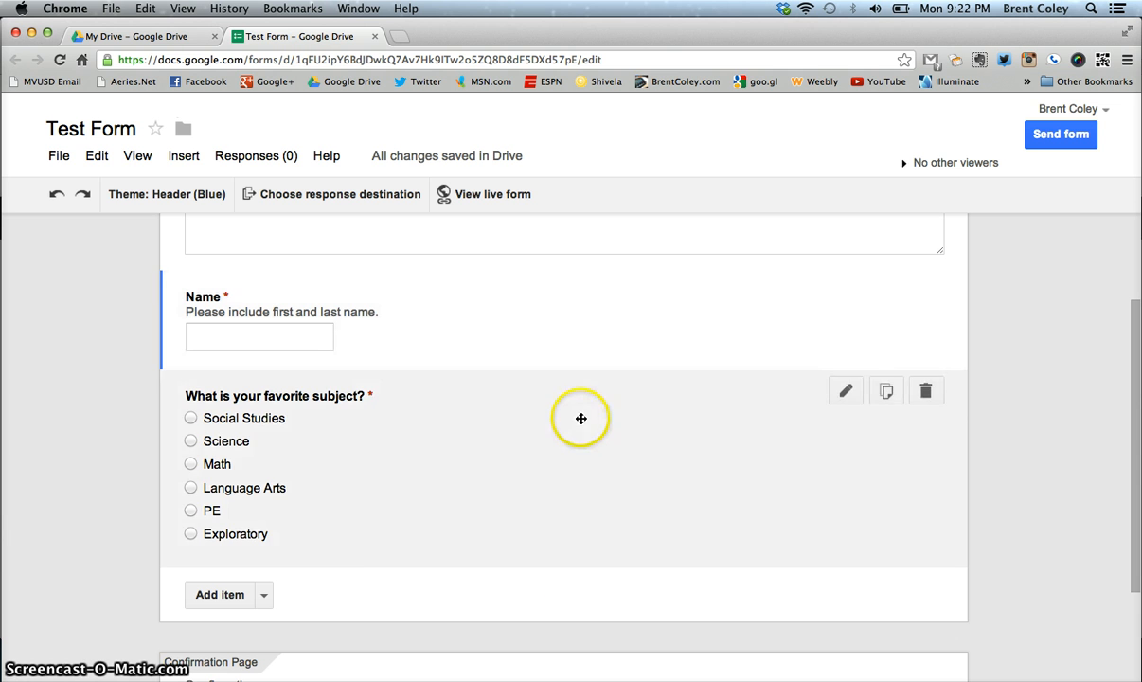
{"action": "mouse_move", "coordinate": [572, 405]}
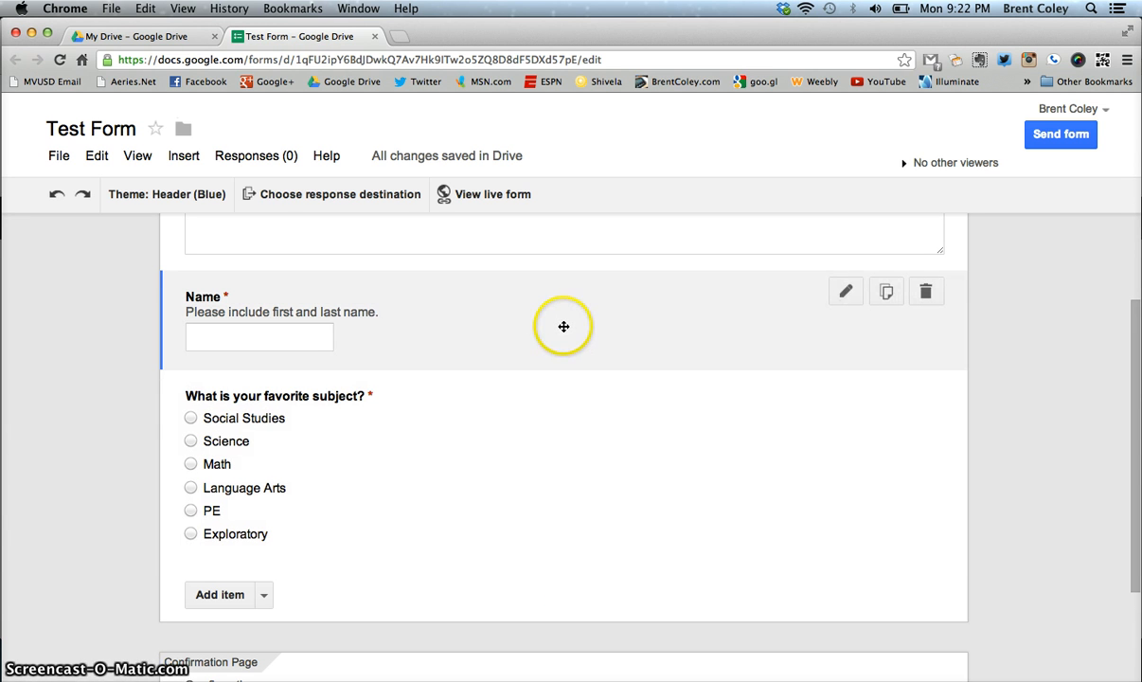
{"action": "mouse_move", "coordinate": [559, 310]}
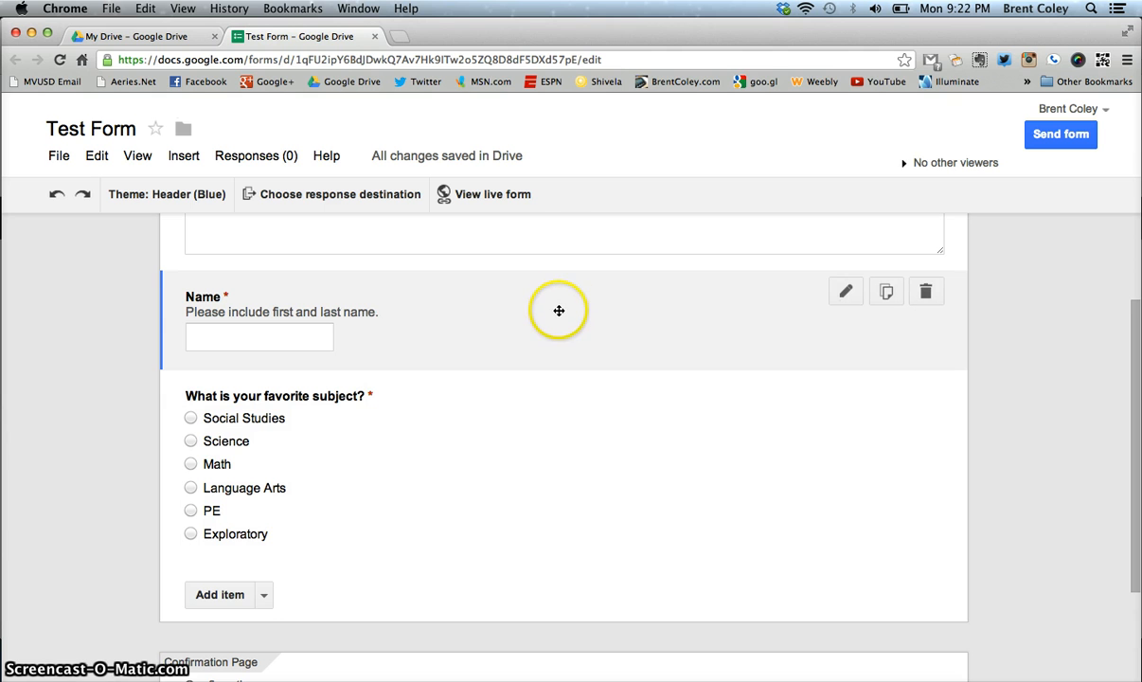
{"action": "mouse_move", "coordinate": [560, 318]}
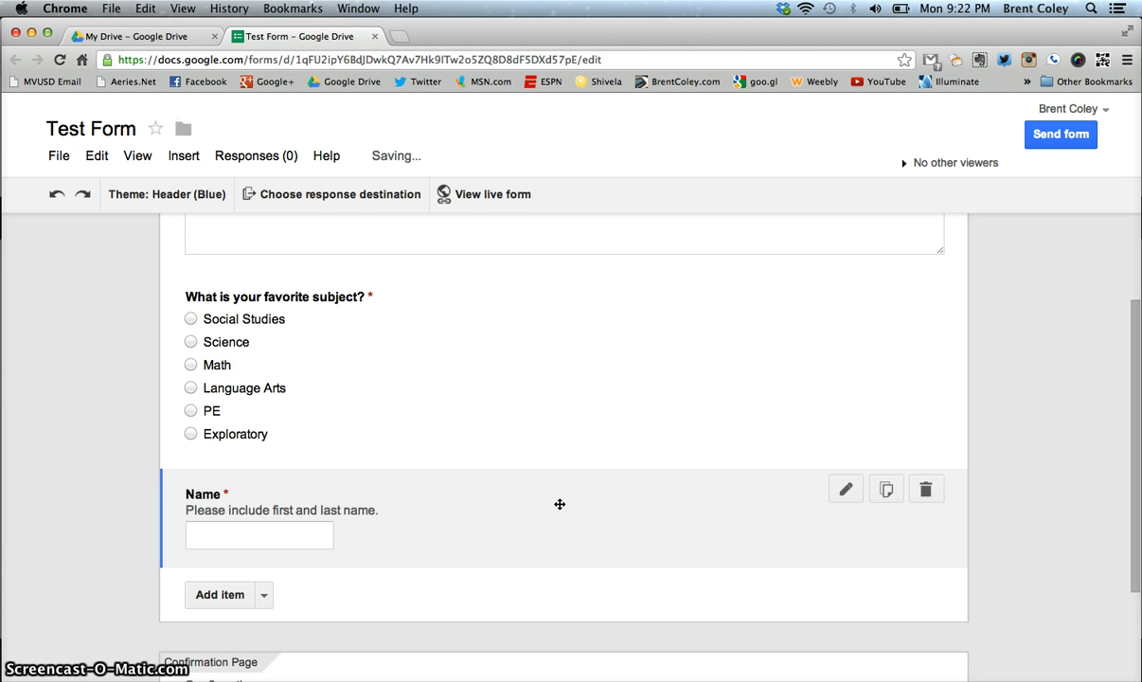
{"action": "left_click_drag", "start_coordinate": [559, 504], "coordinate": [556, 356]}
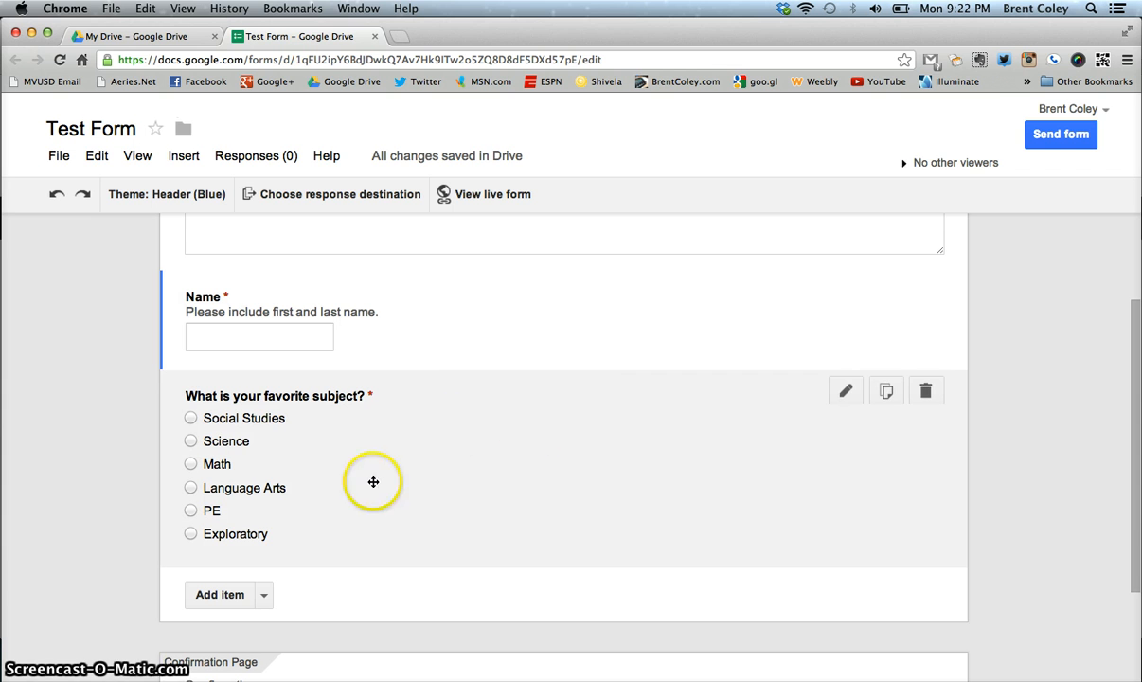
{"action": "mouse_move", "coordinate": [777, 398]}
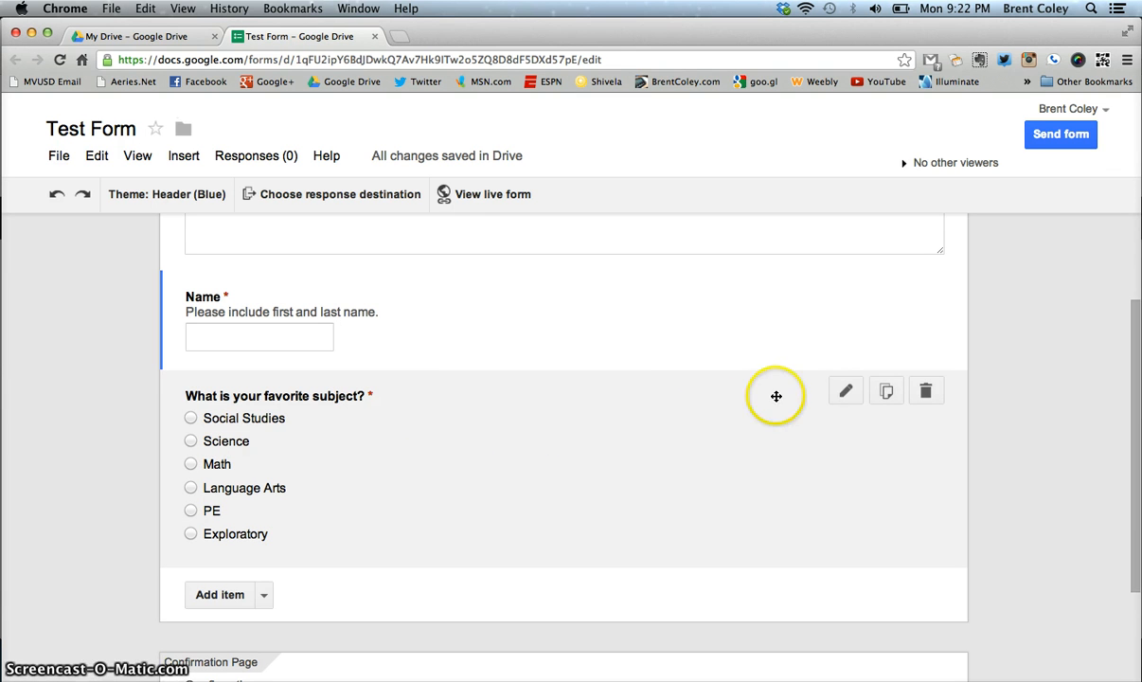
Review the favorite subject question's settings and leave them unchanged
{"action": "left_click", "coordinate": [845, 390]}
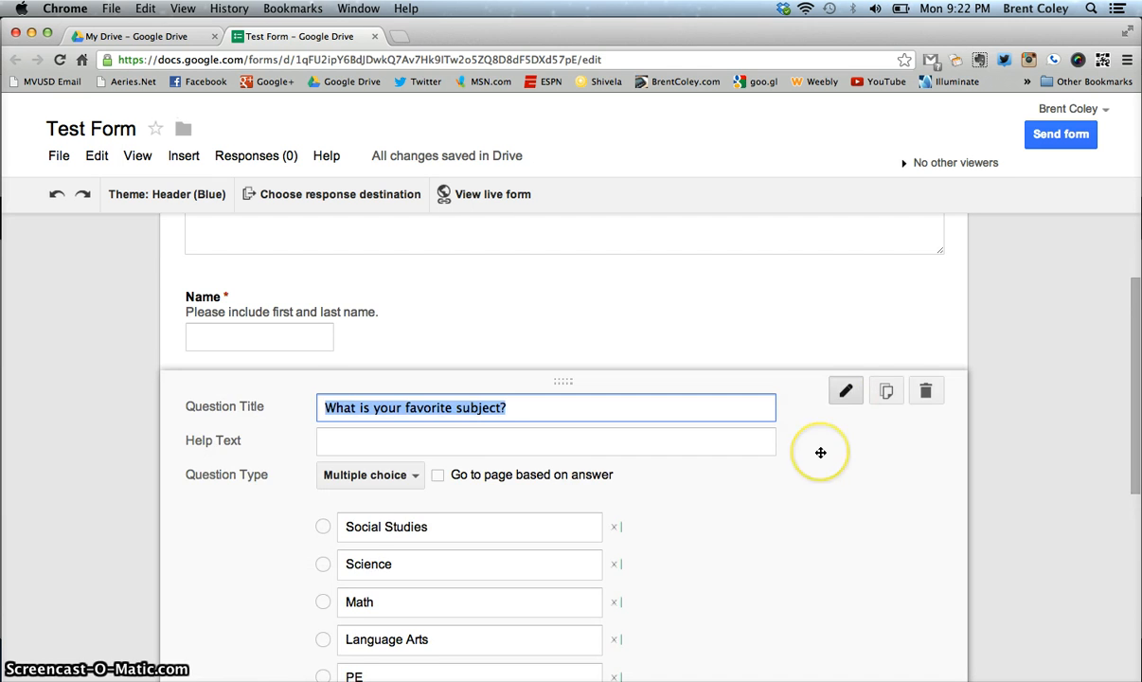
{"action": "scroll", "scroll_direction": "down", "scroll_amount": 3}
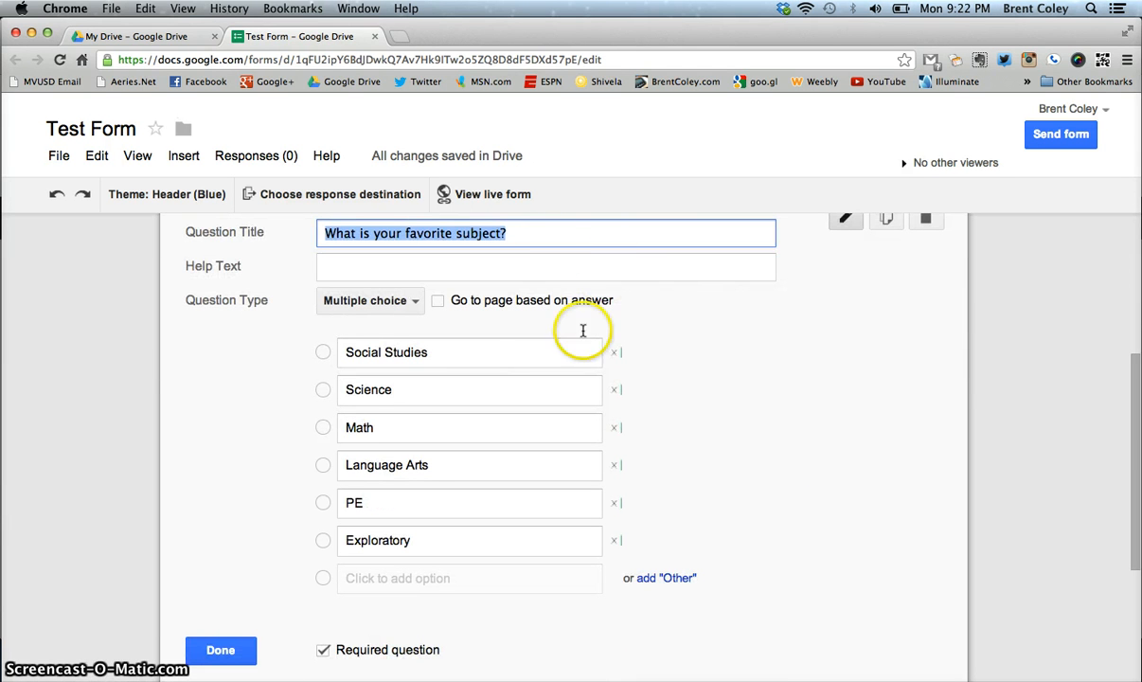
{"action": "mouse_move", "coordinate": [280, 609]}
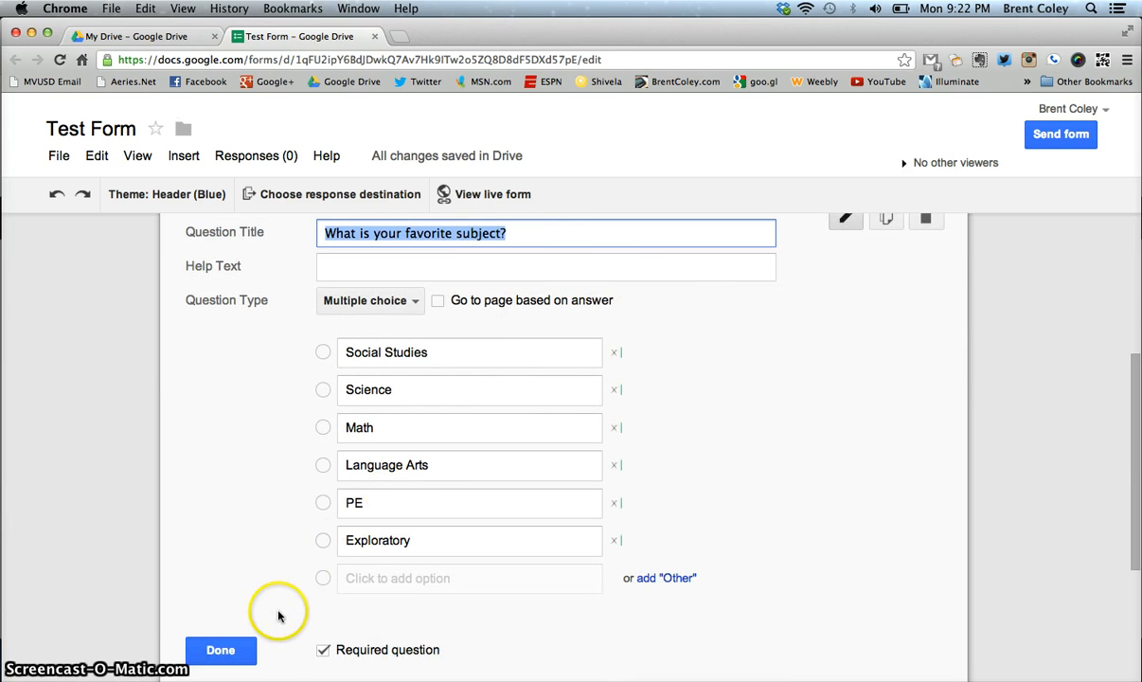
{"action": "left_click", "coordinate": [220, 650]}
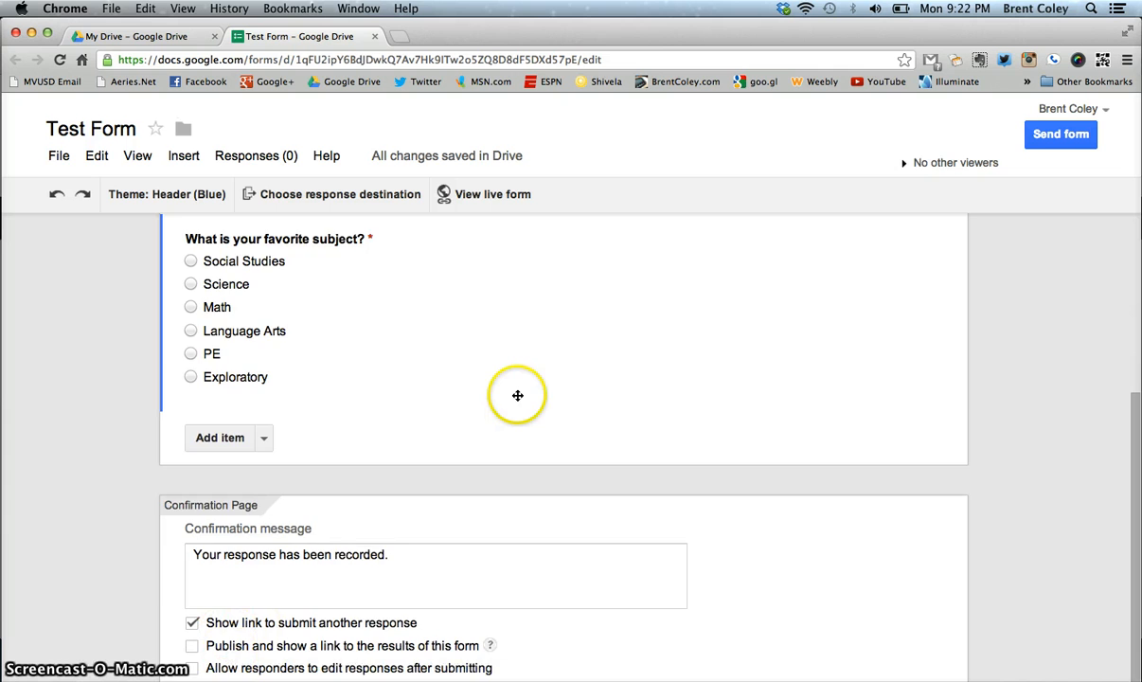
{"action": "scroll", "scroll_direction": "up", "scroll_amount": 3}
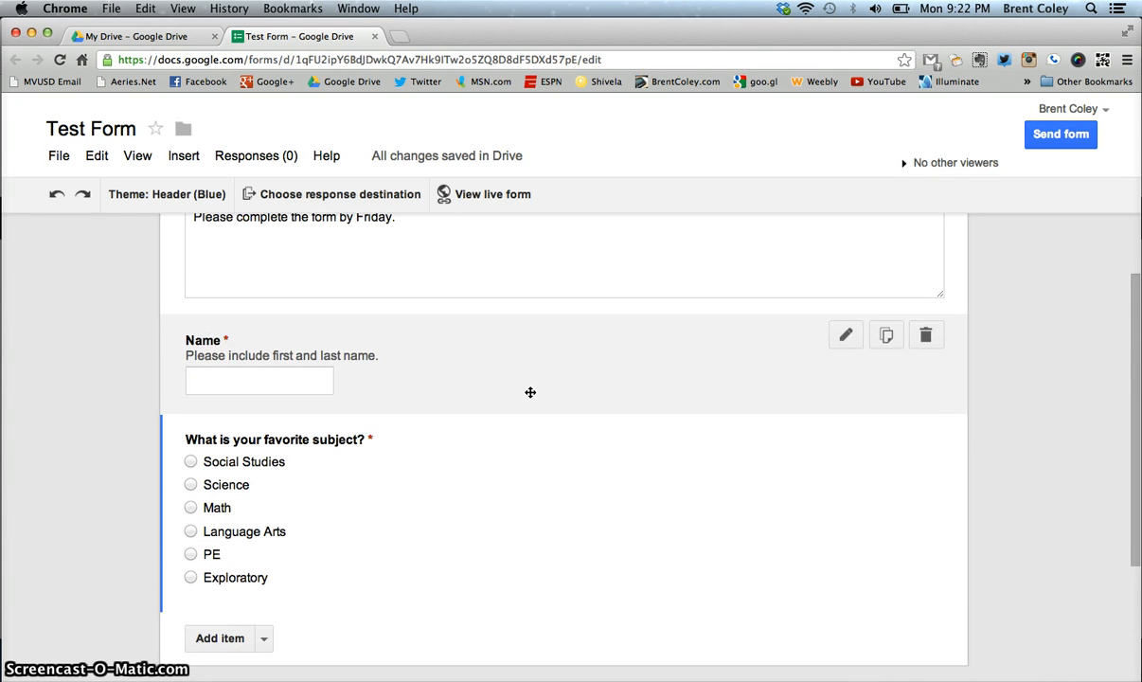
{"action": "scroll", "scroll_direction": "down", "scroll_amount": 3}
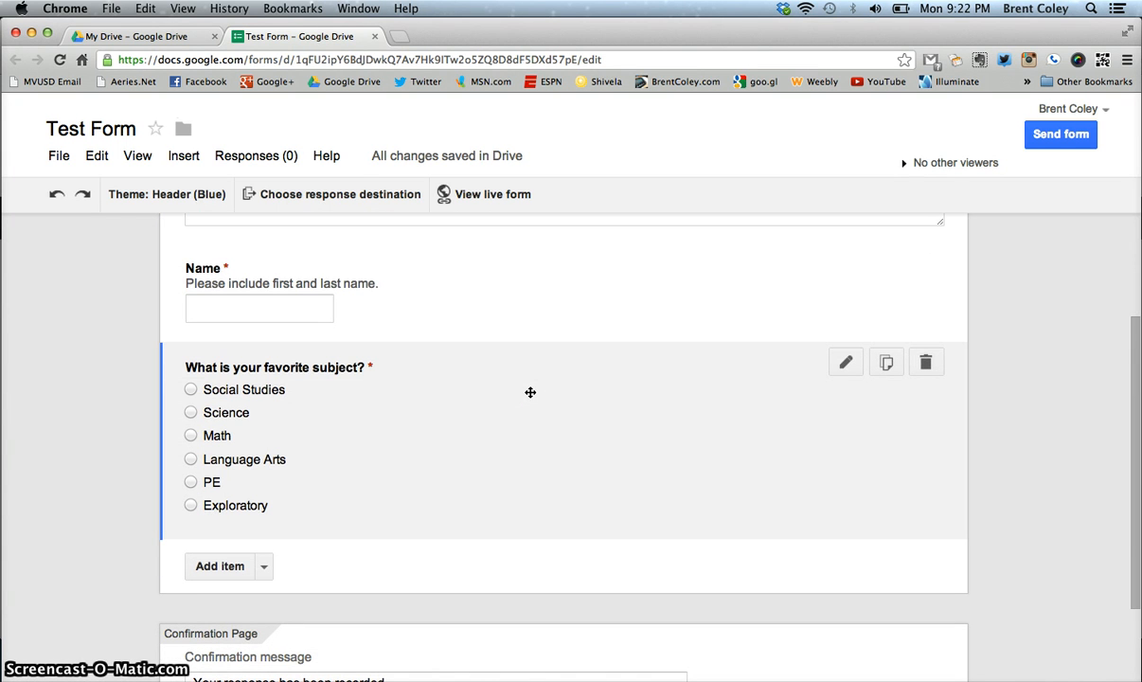
{"action": "mouse_move", "coordinate": [334, 484]}
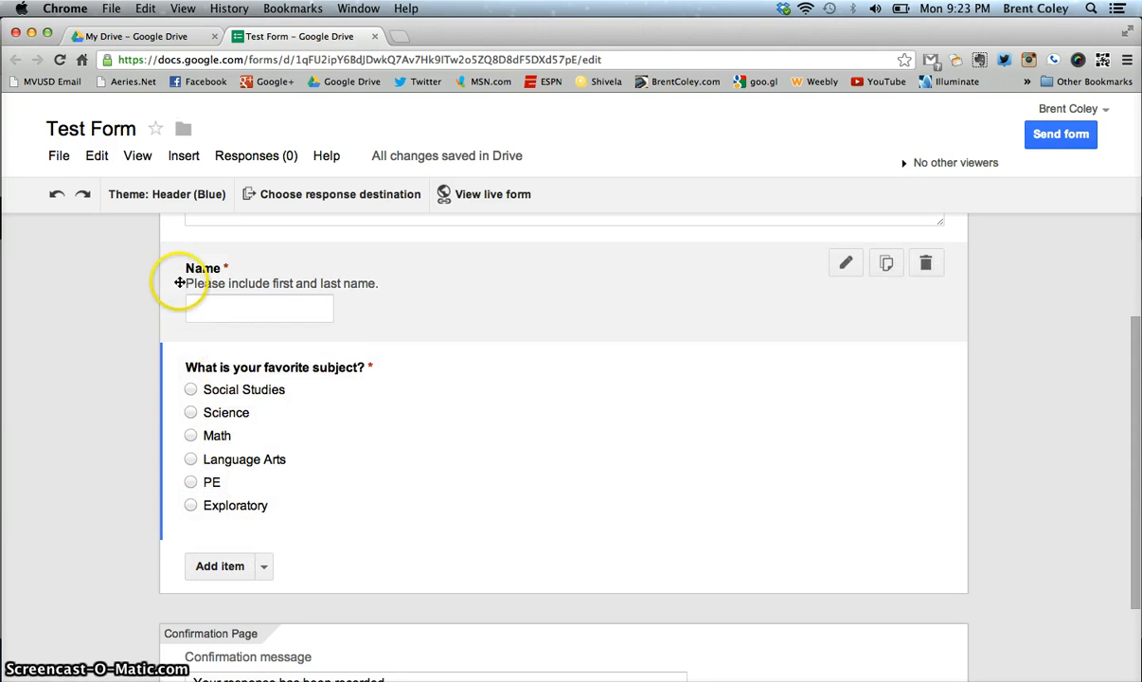
Prefix the confirmation message with 'Thank you! ' so it reads 'Thank you! Your response has been recorded.'
{"action": "left_click", "coordinate": [182, 155]}
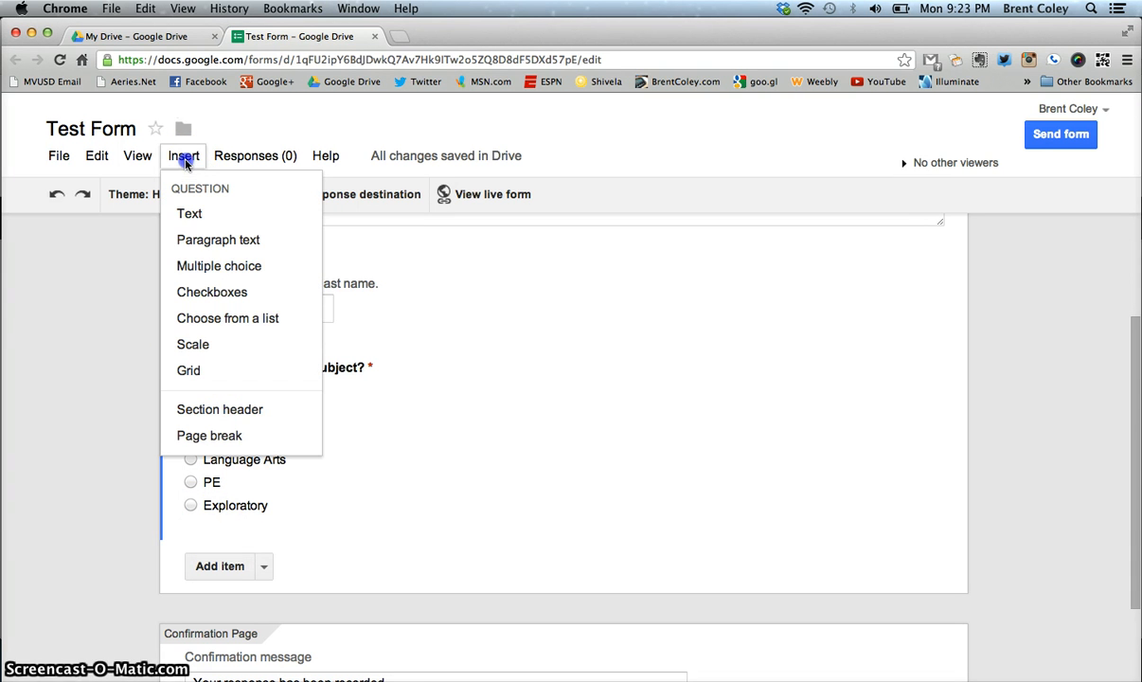
{"action": "mouse_move", "coordinate": [193, 368]}
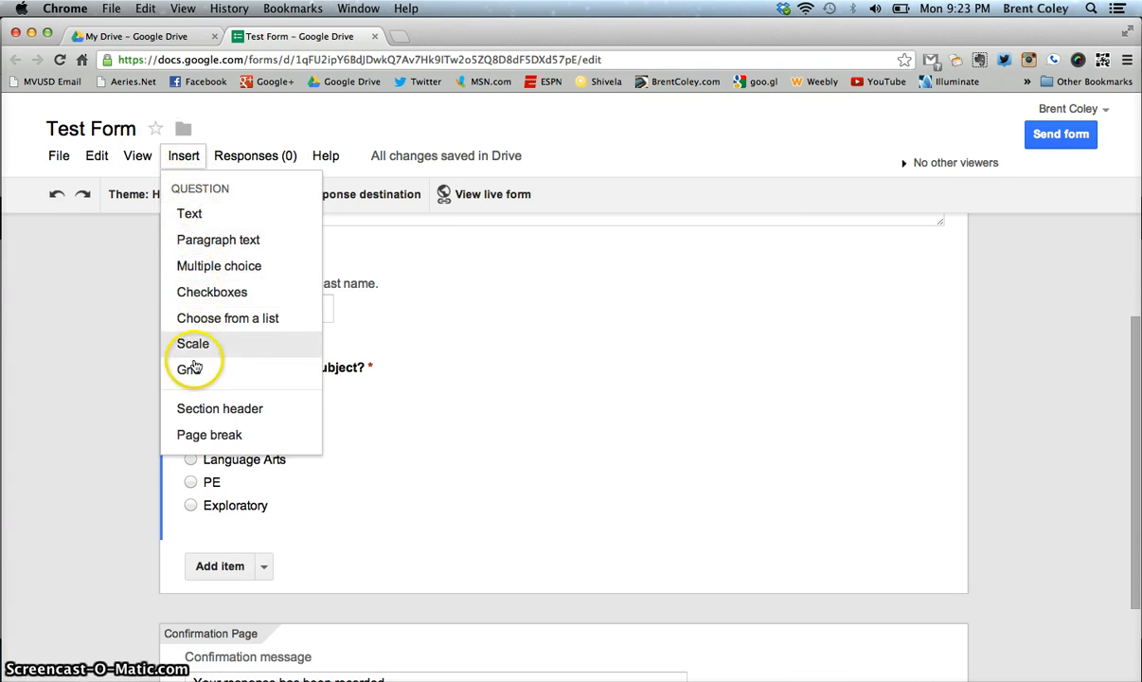
{"action": "left_click", "coordinate": [112, 325]}
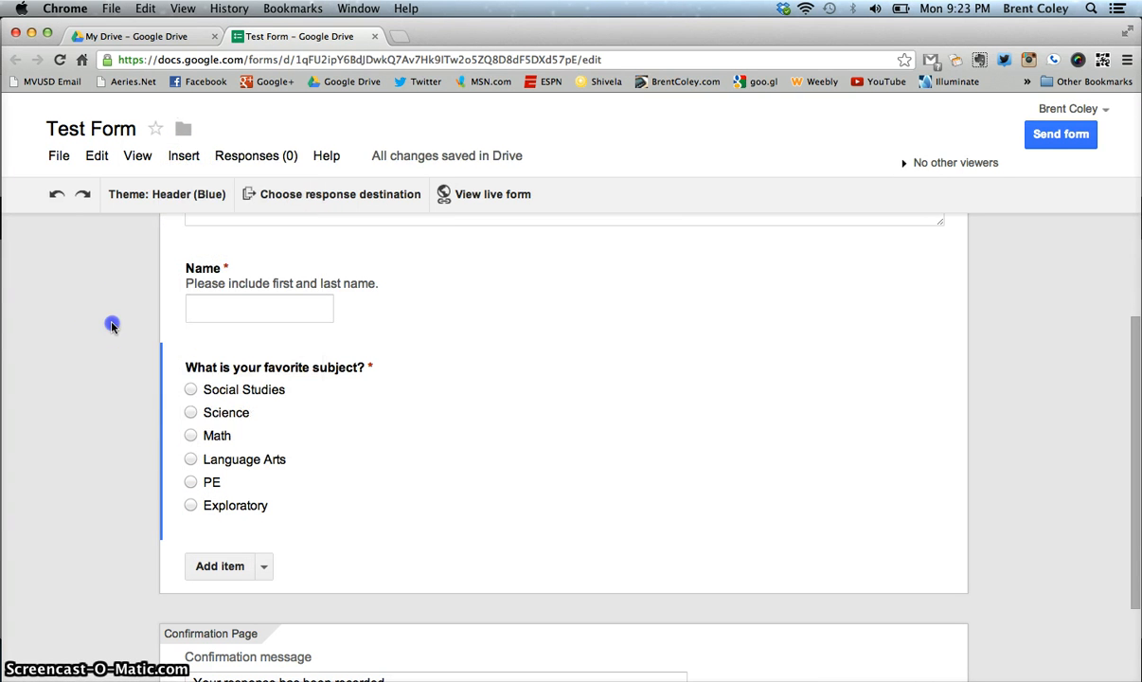
{"action": "mouse_move", "coordinate": [132, 361]}
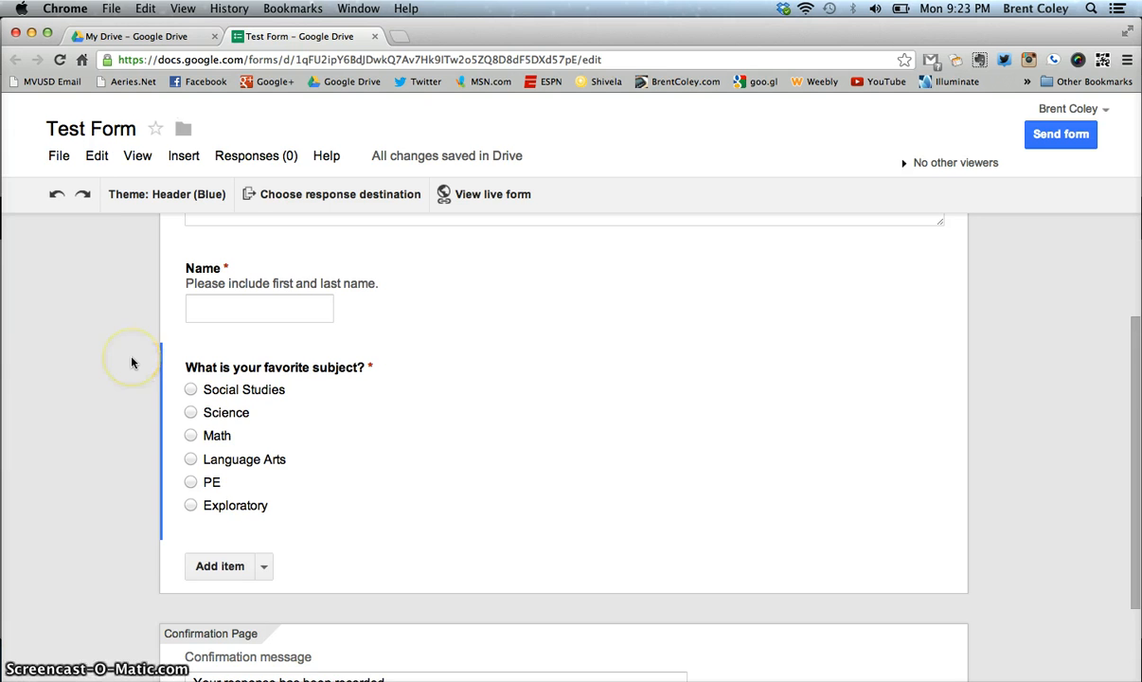
{"action": "scroll", "scroll_direction": "down", "scroll_amount": 3}
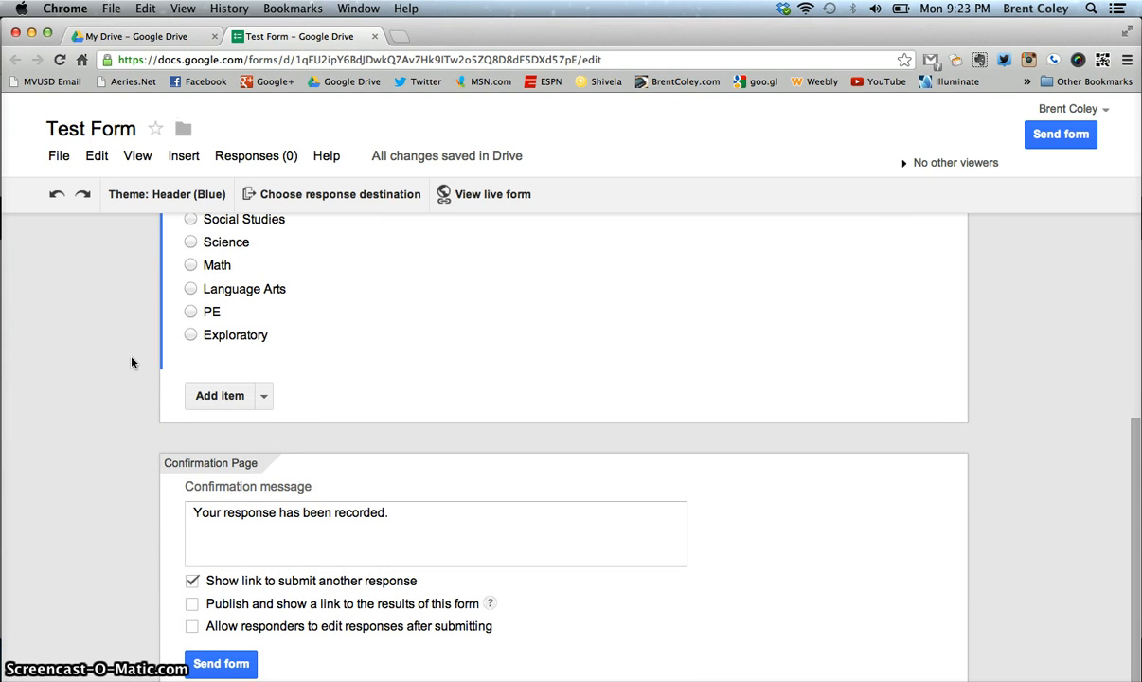
{"action": "mouse_move", "coordinate": [149, 447]}
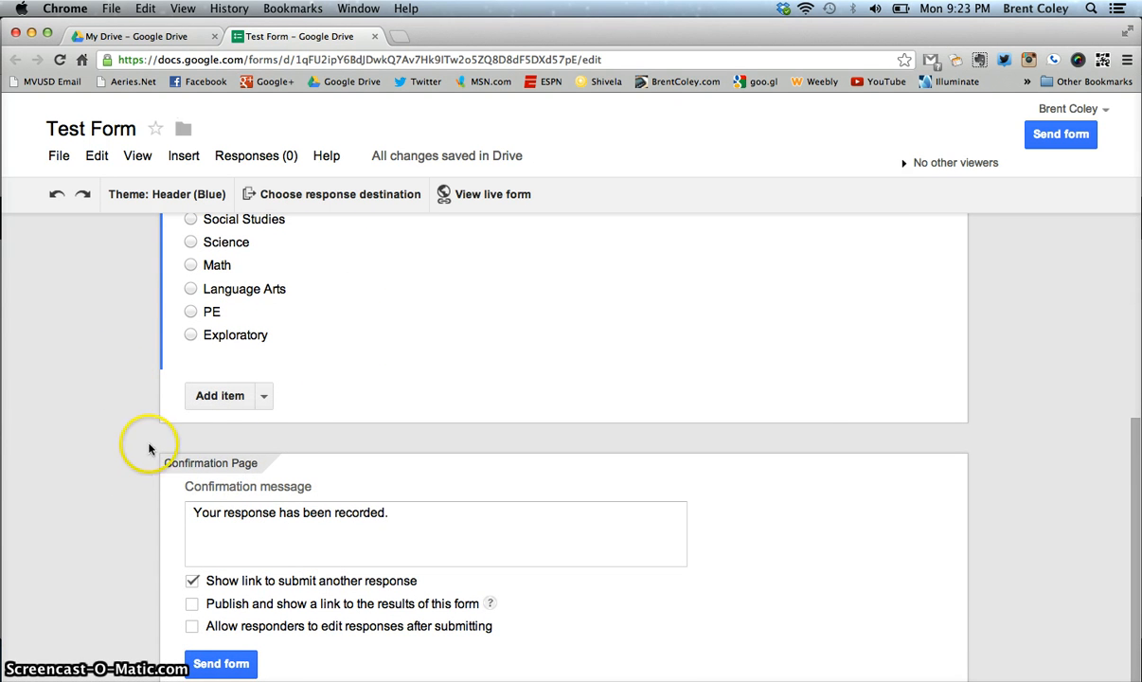
{"action": "mouse_move", "coordinate": [197, 485]}
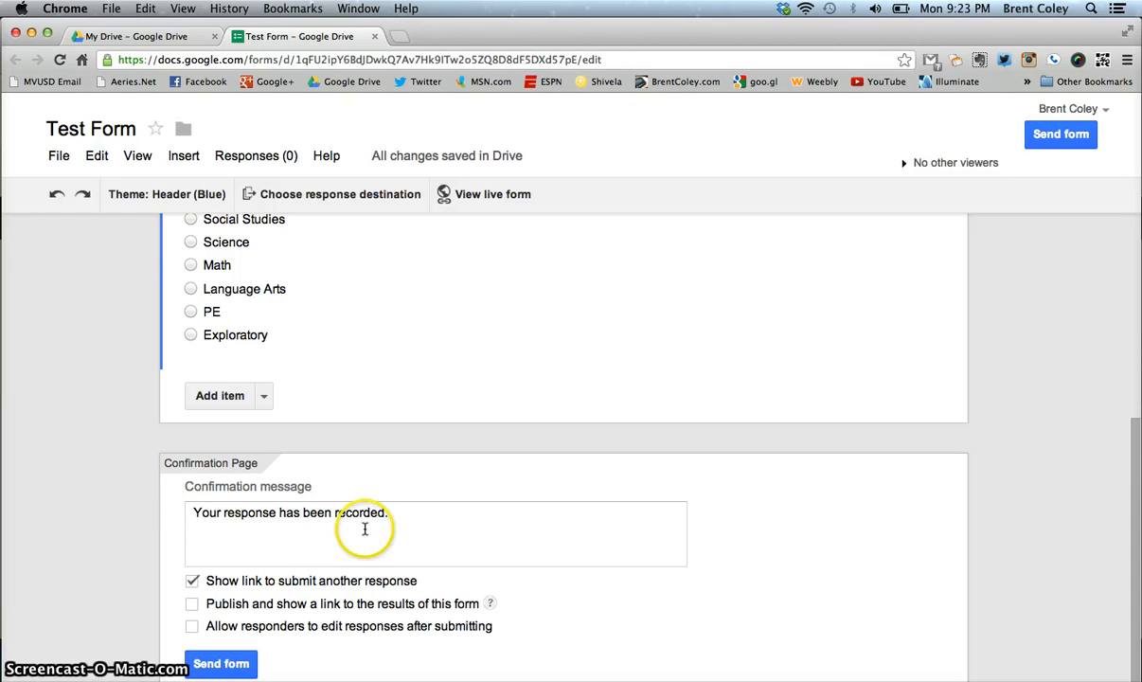
{"action": "mouse_move", "coordinate": [199, 544]}
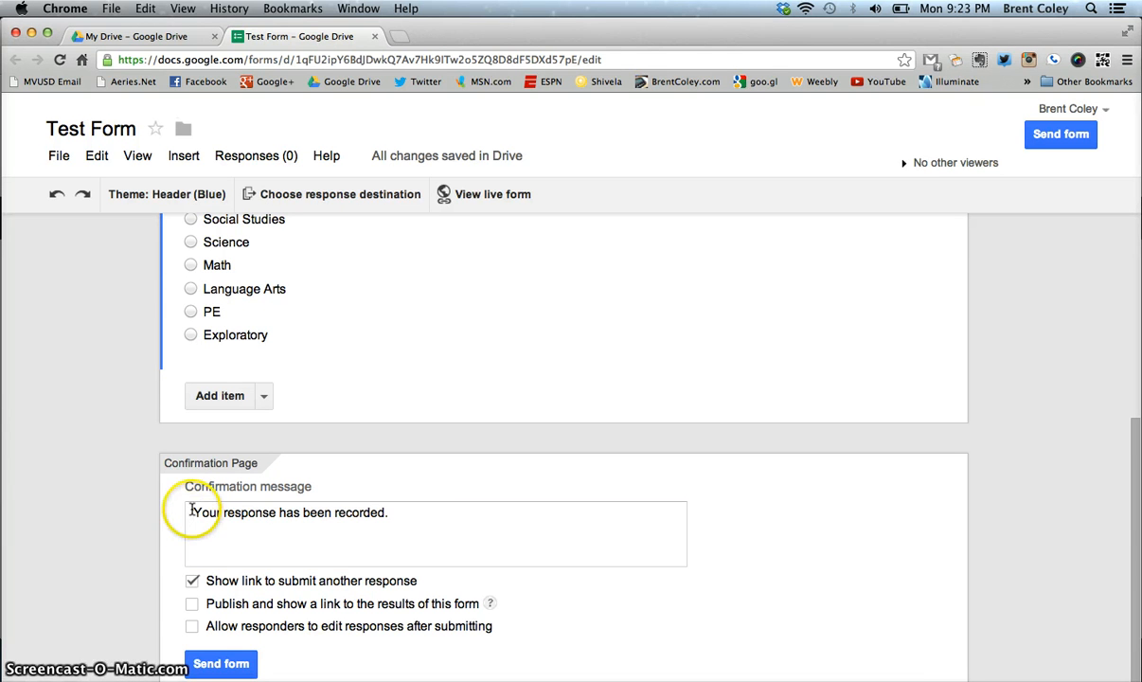
{"action": "type", "text": "Thank"}
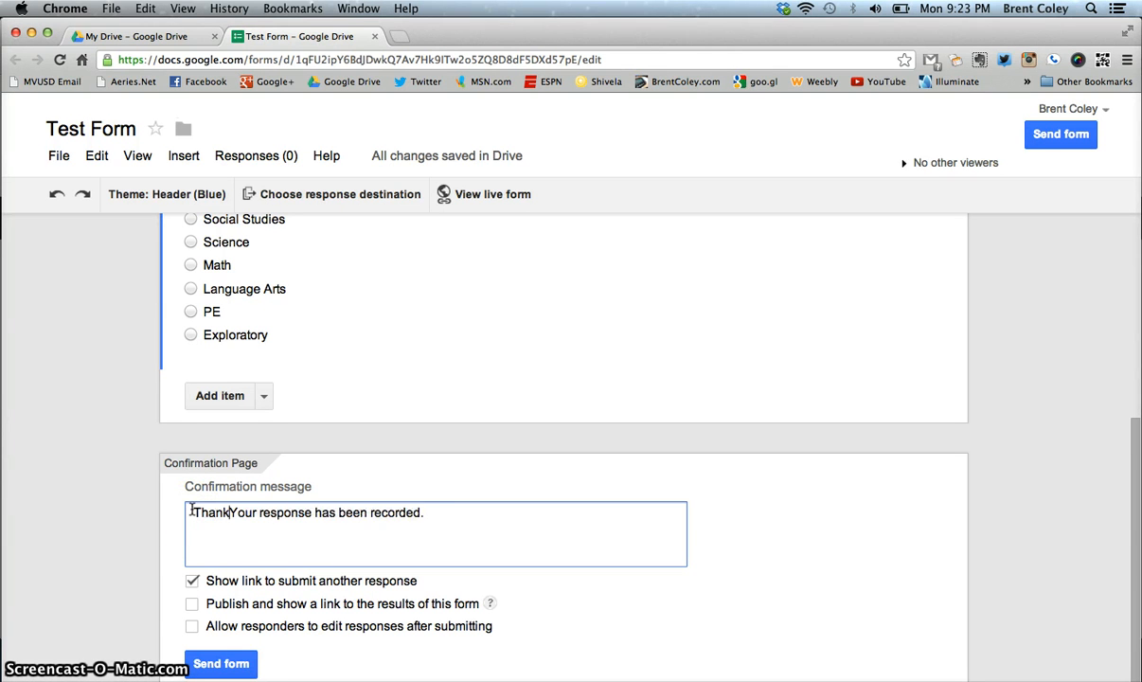
{"action": "type", "text": "you!"}
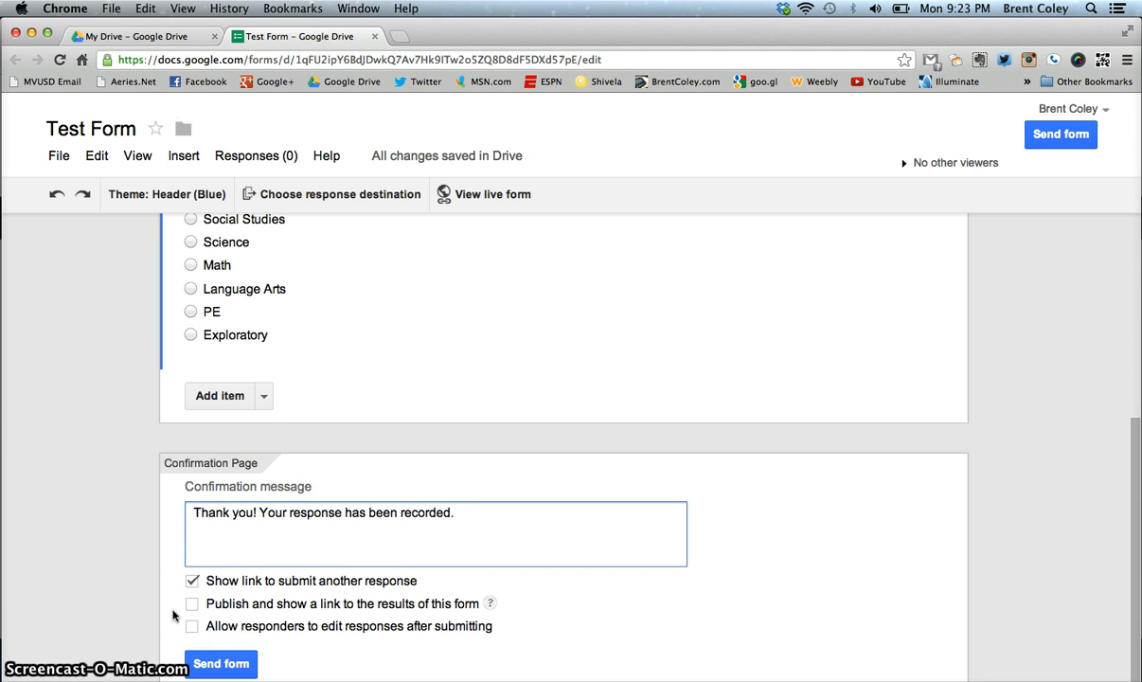
{"action": "mouse_move", "coordinate": [175, 550]}
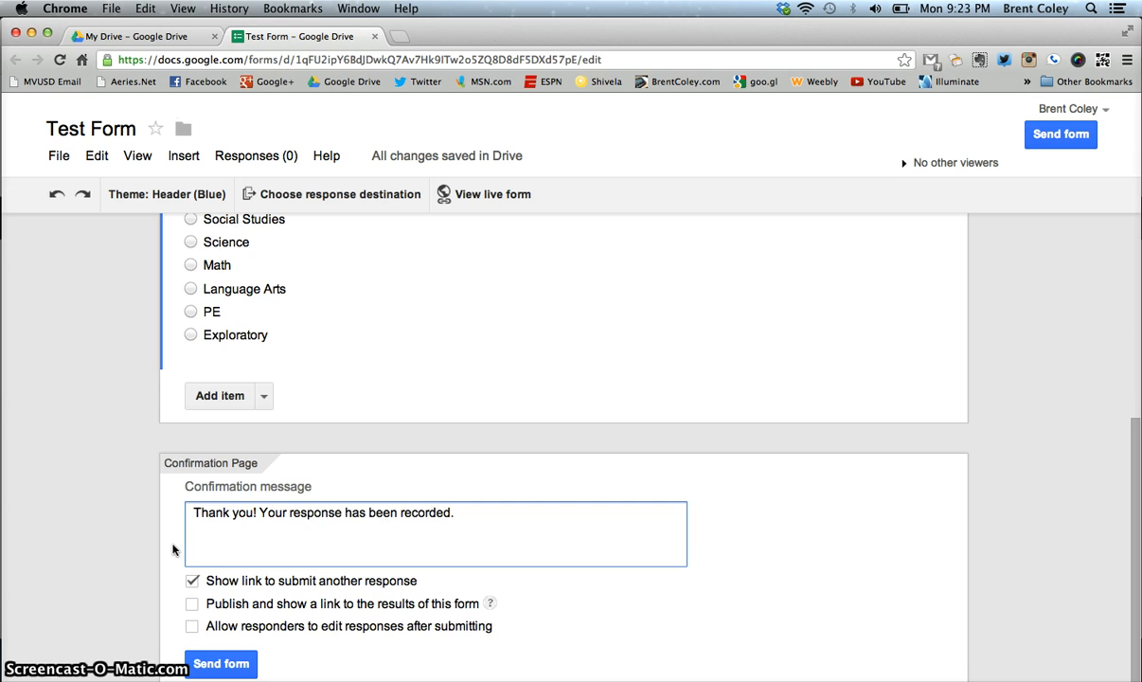
{"action": "scroll", "scroll_direction": "up", "scroll_amount": 3}
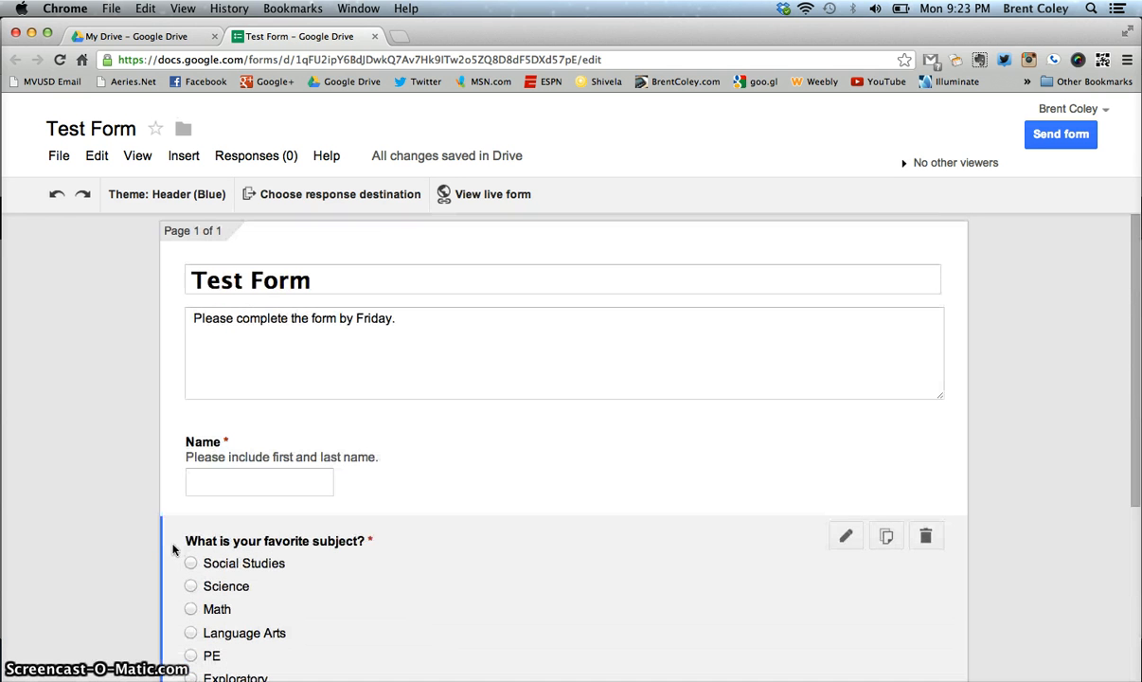
{"action": "mouse_move", "coordinate": [159, 231]}
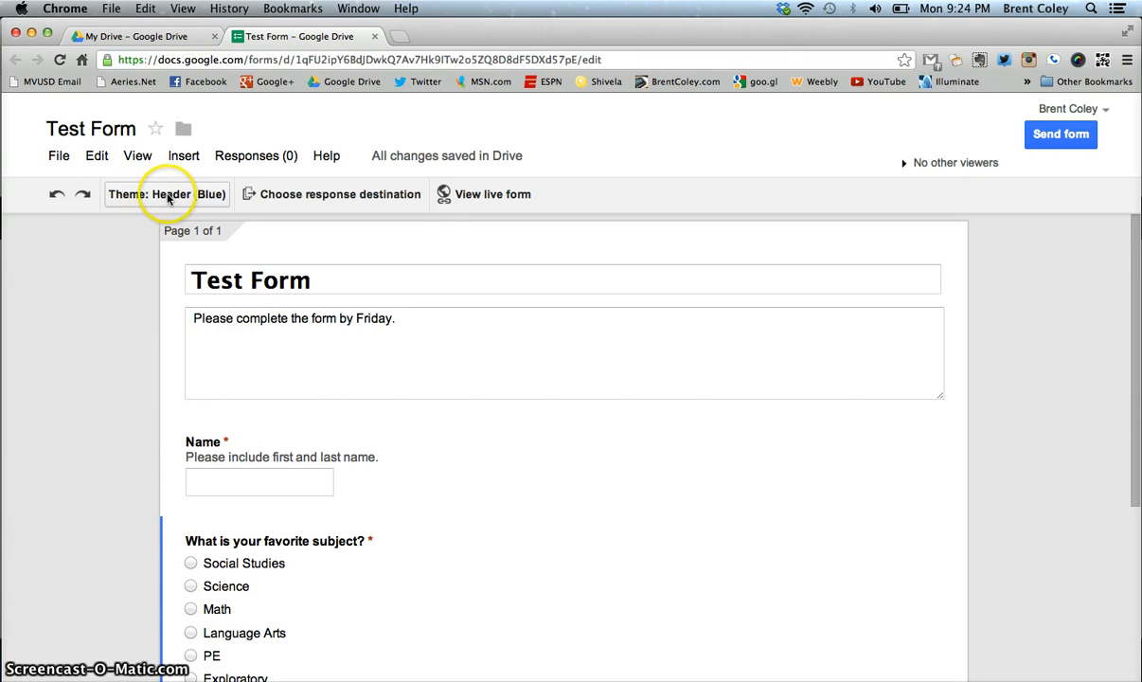
{"action": "mouse_move", "coordinate": [362, 193]}
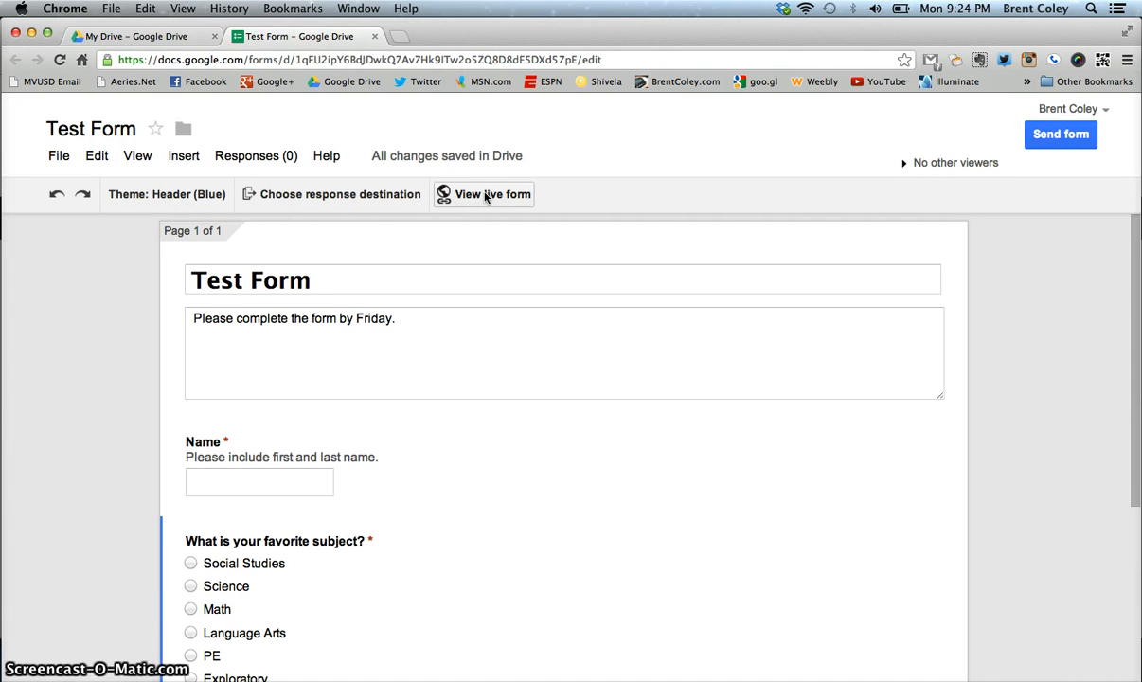
{"action": "mouse_move", "coordinate": [500, 199]}
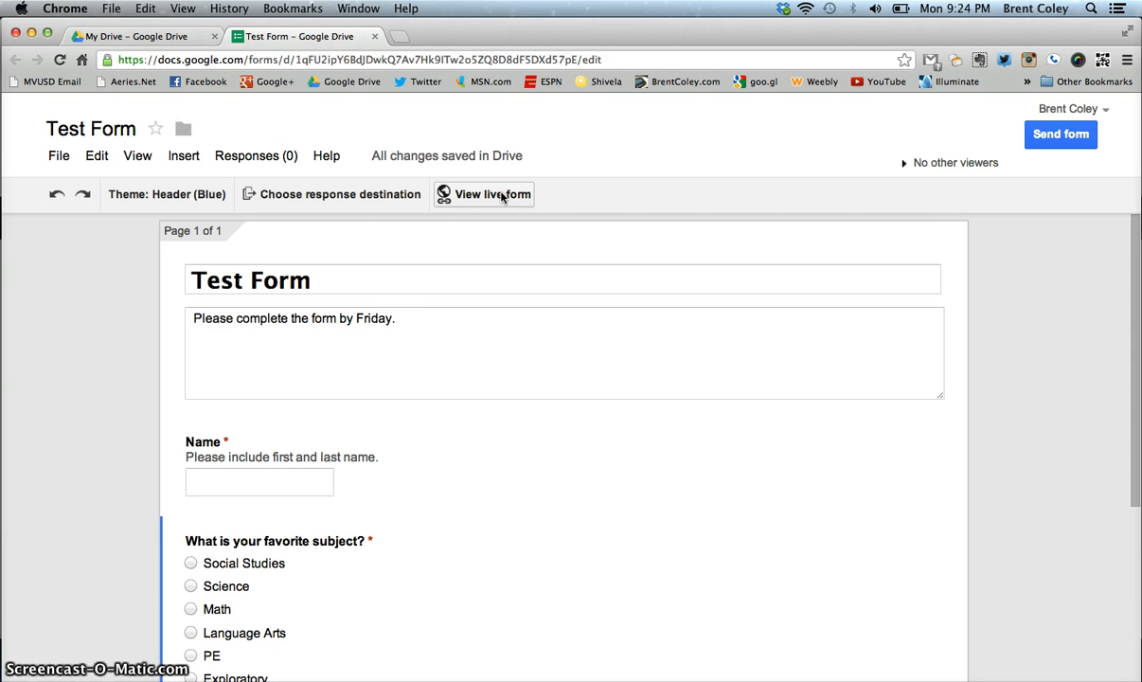
View the live Test Form as respondents see it, in a new tab
{"action": "left_click", "coordinate": [492, 193]}
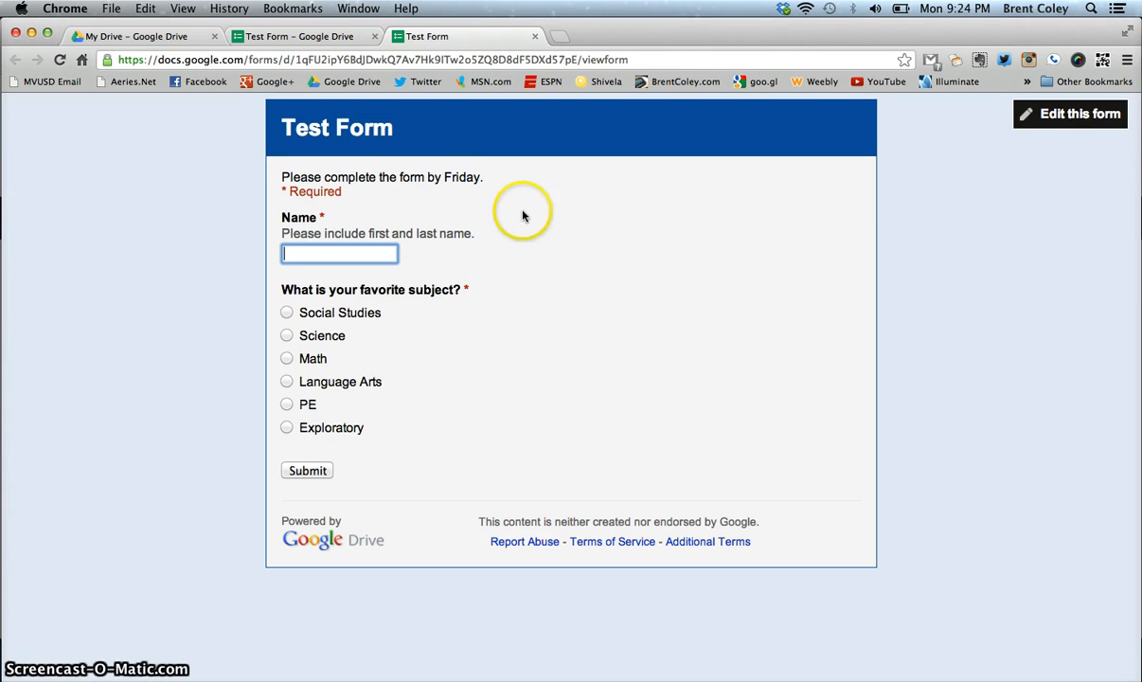
{"action": "mouse_move", "coordinate": [568, 279]}
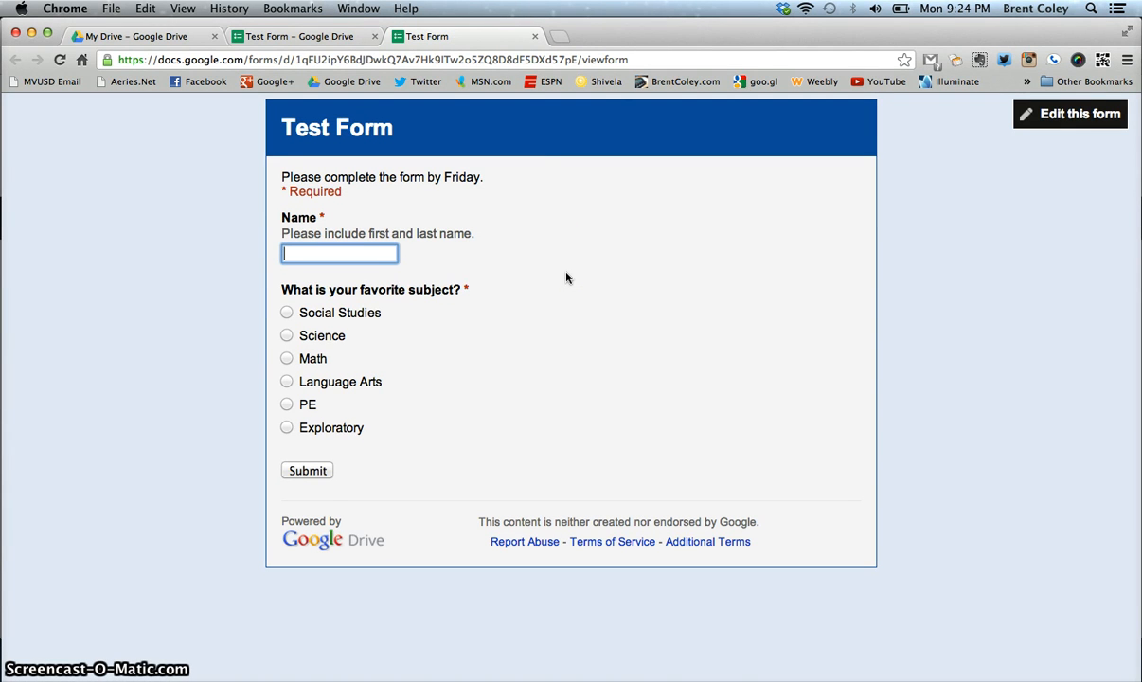
{"action": "mouse_move", "coordinate": [222, 238]}
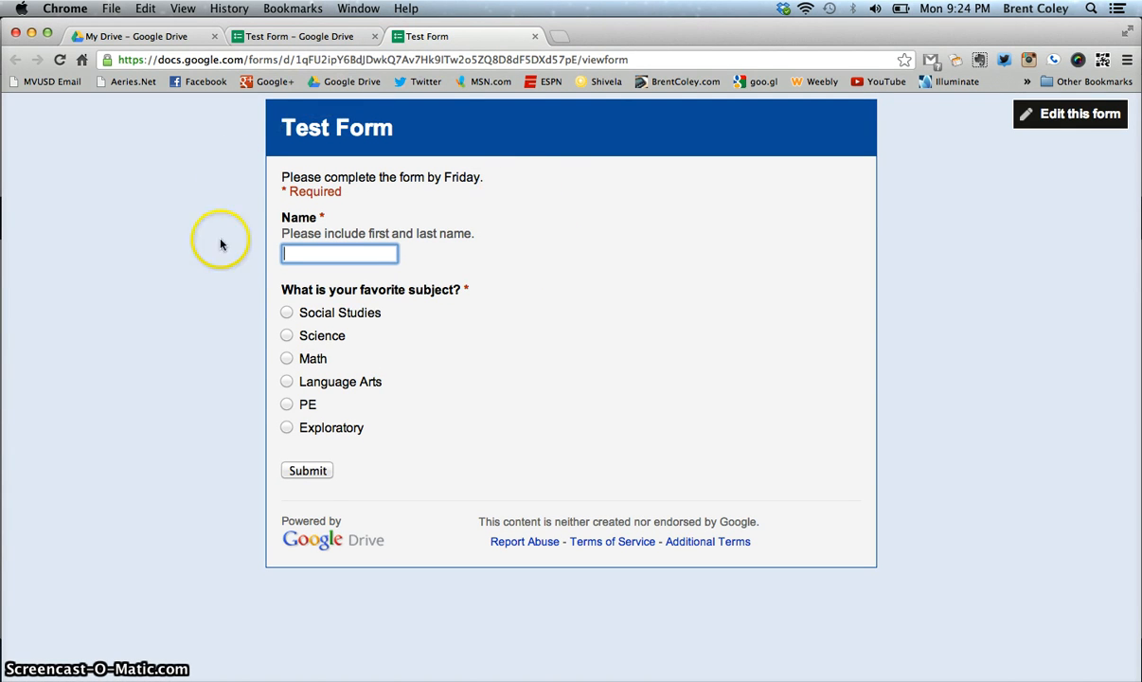
{"action": "mouse_move", "coordinate": [367, 135]}
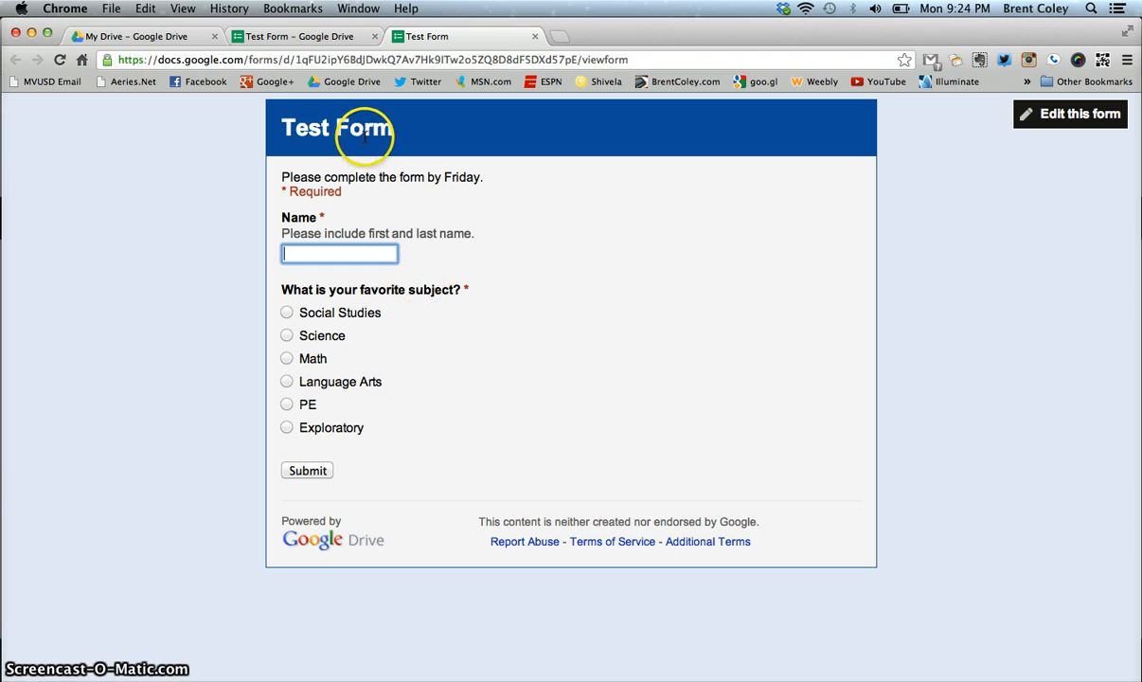
{"action": "mouse_move", "coordinate": [376, 235]}
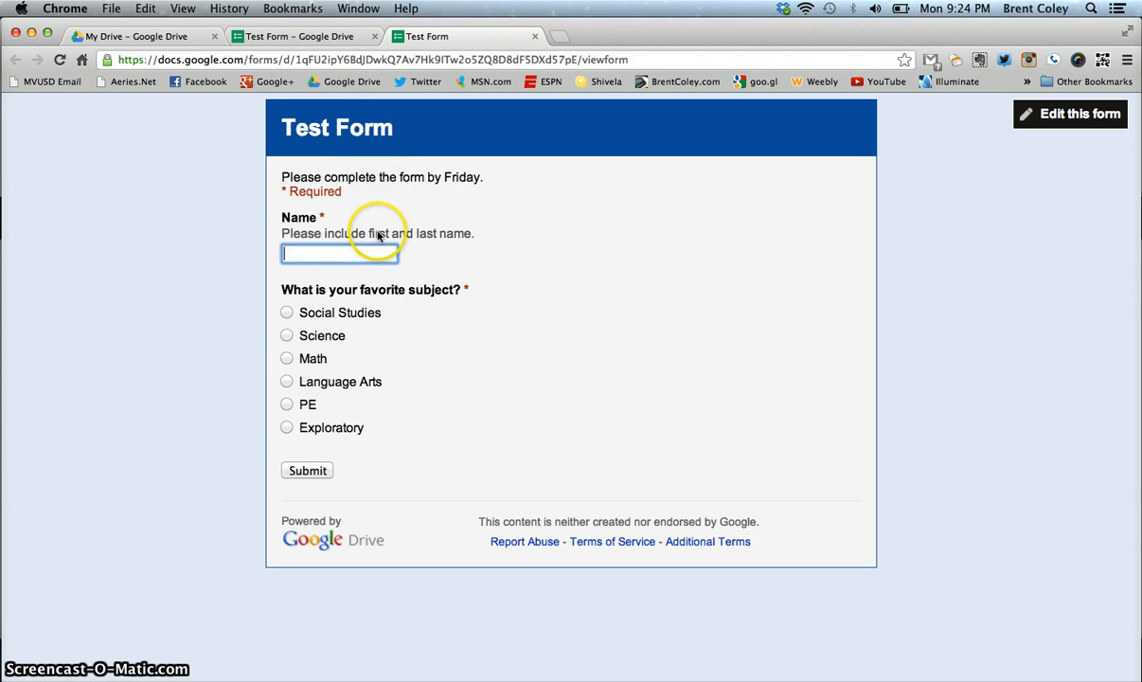
{"action": "mouse_move", "coordinate": [377, 322]}
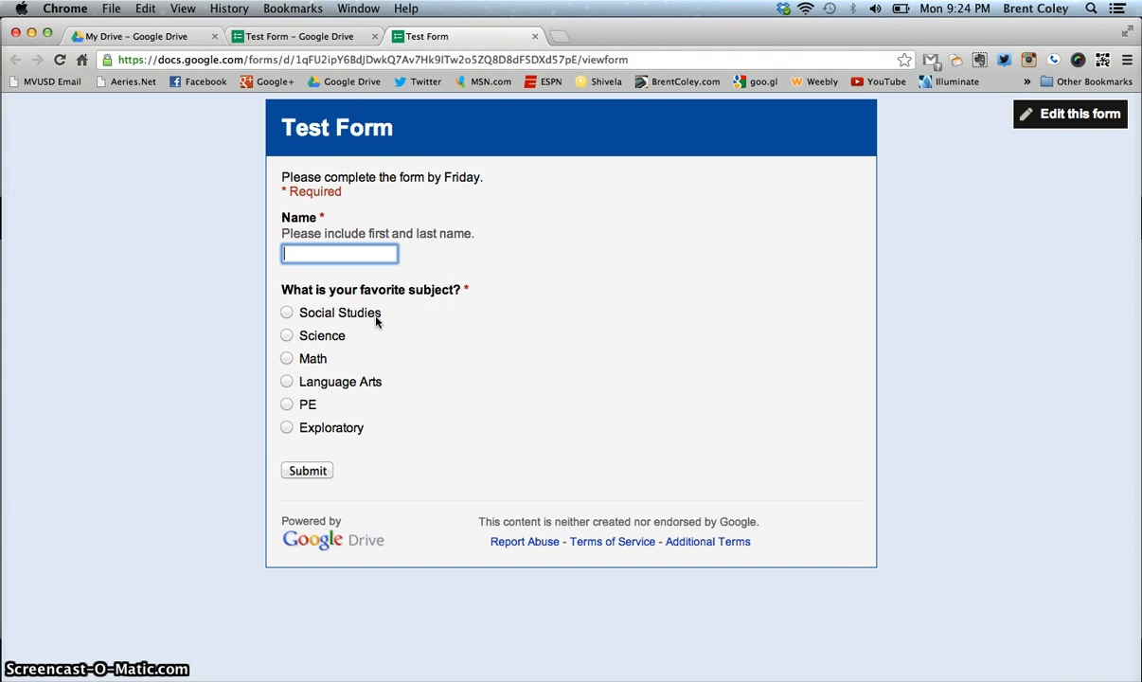
{"action": "mouse_move", "coordinate": [530, 256]}
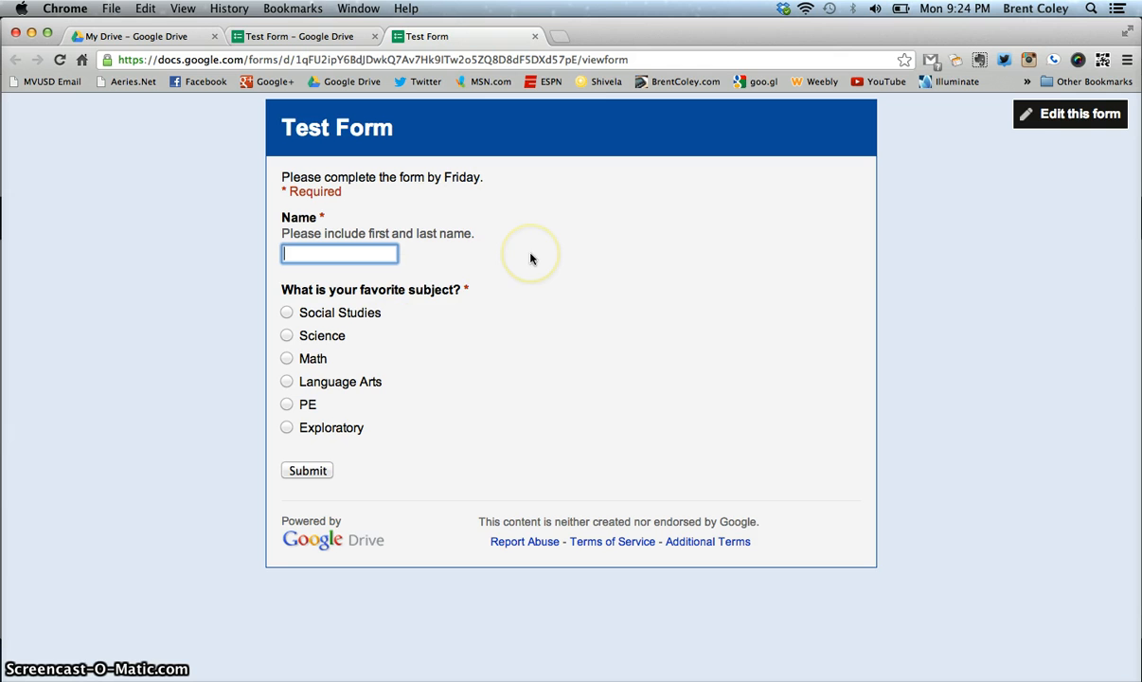
{"action": "mouse_move", "coordinate": [950, 137]}
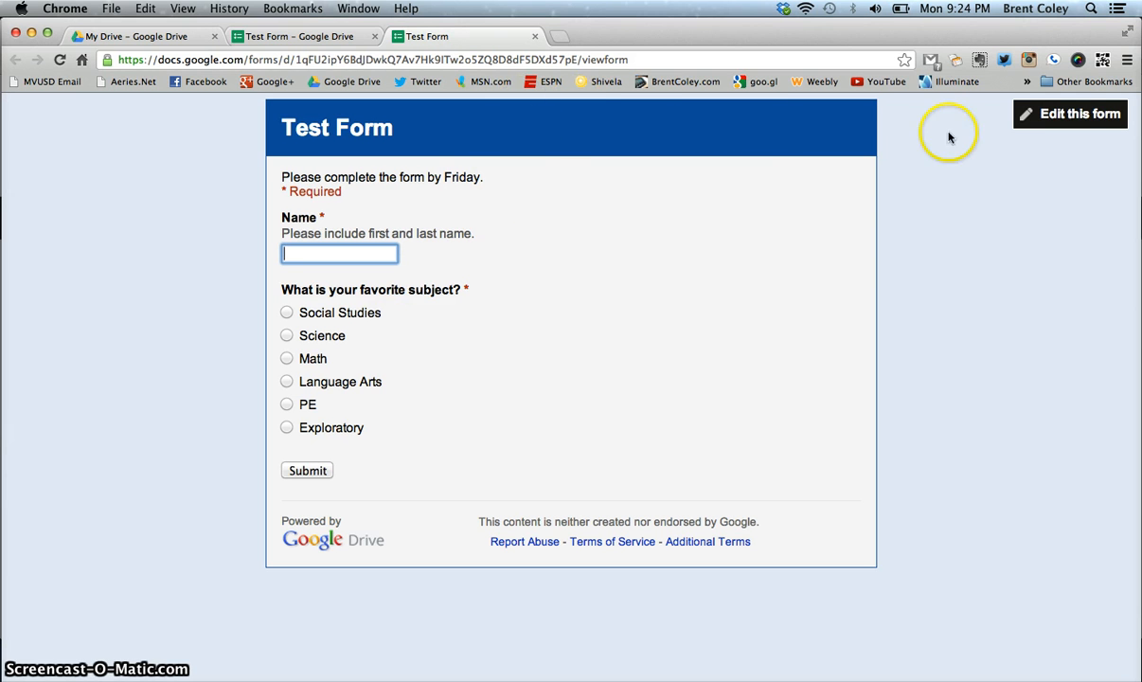
{"action": "mouse_move", "coordinate": [1068, 117]}
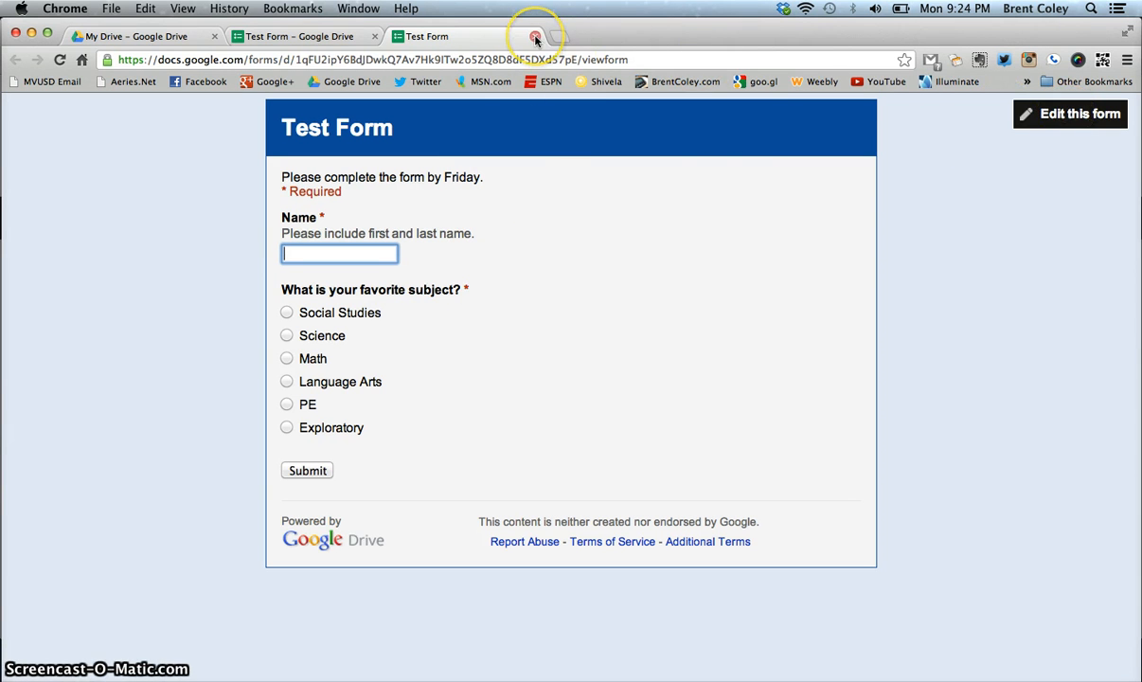
Close the live form tab and return to the Test Form editor
{"action": "left_click", "coordinate": [536, 36]}
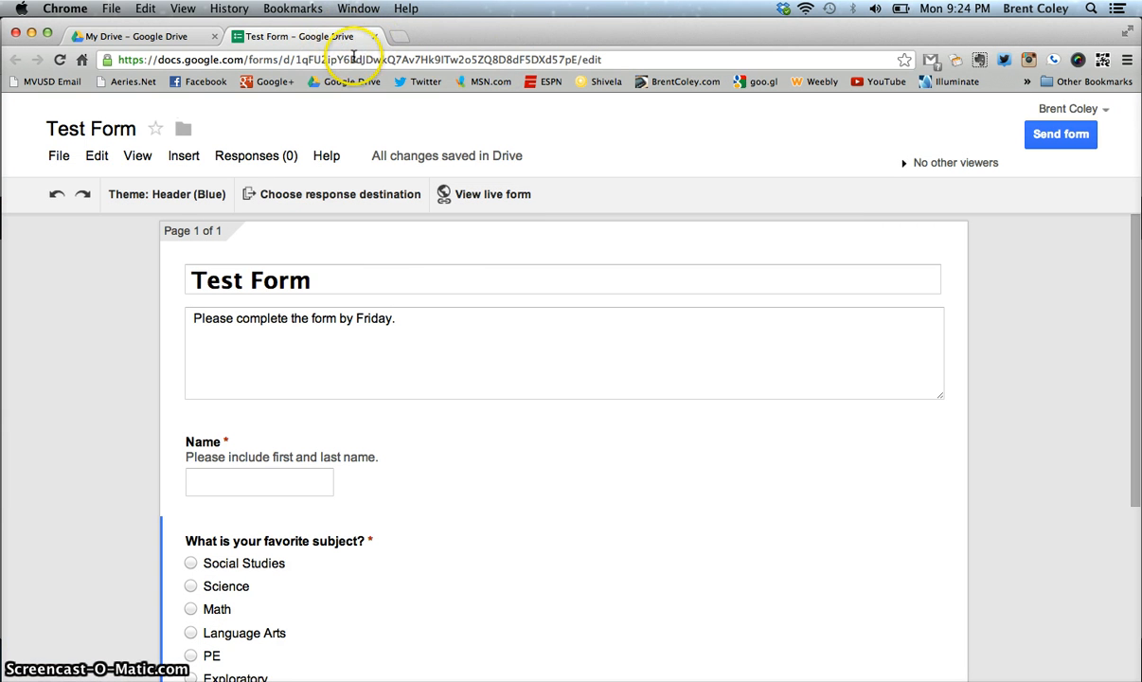
{"action": "mouse_move", "coordinate": [397, 253]}
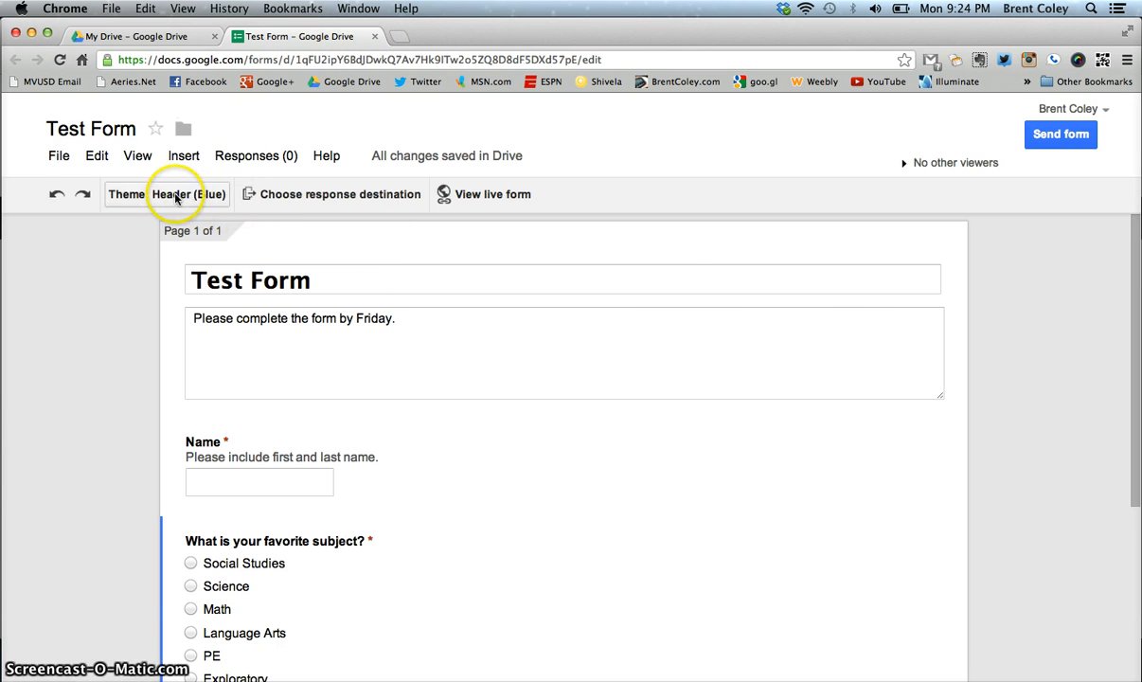
{"action": "left_click", "coordinate": [167, 194]}
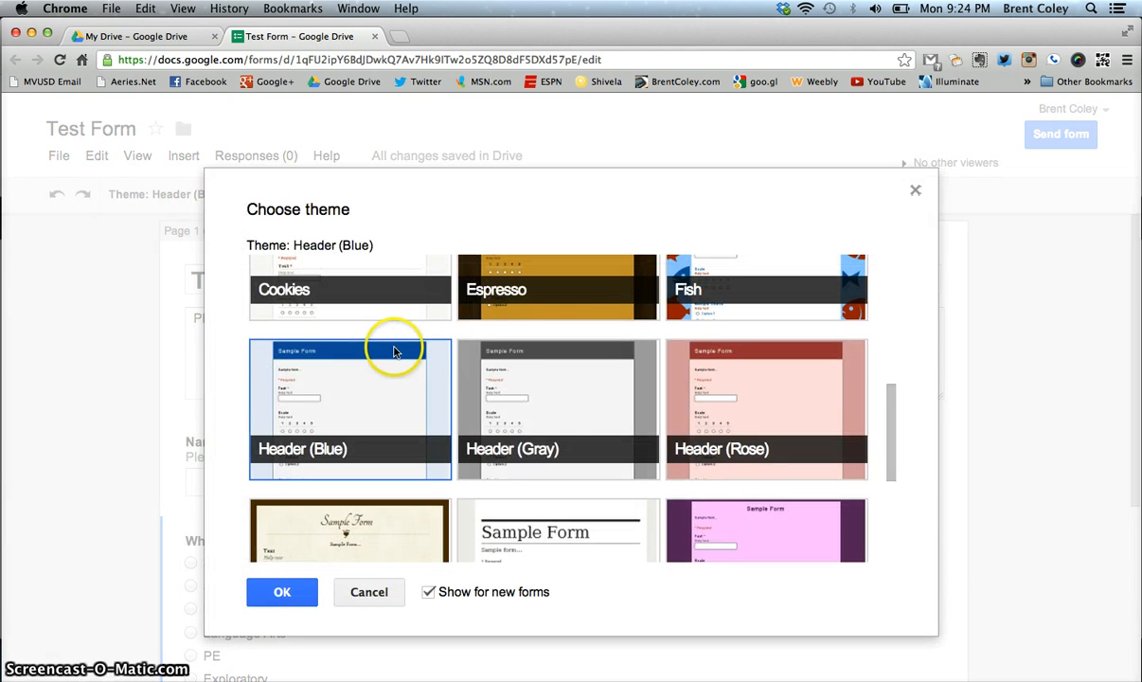
{"action": "mouse_move", "coordinate": [765, 402]}
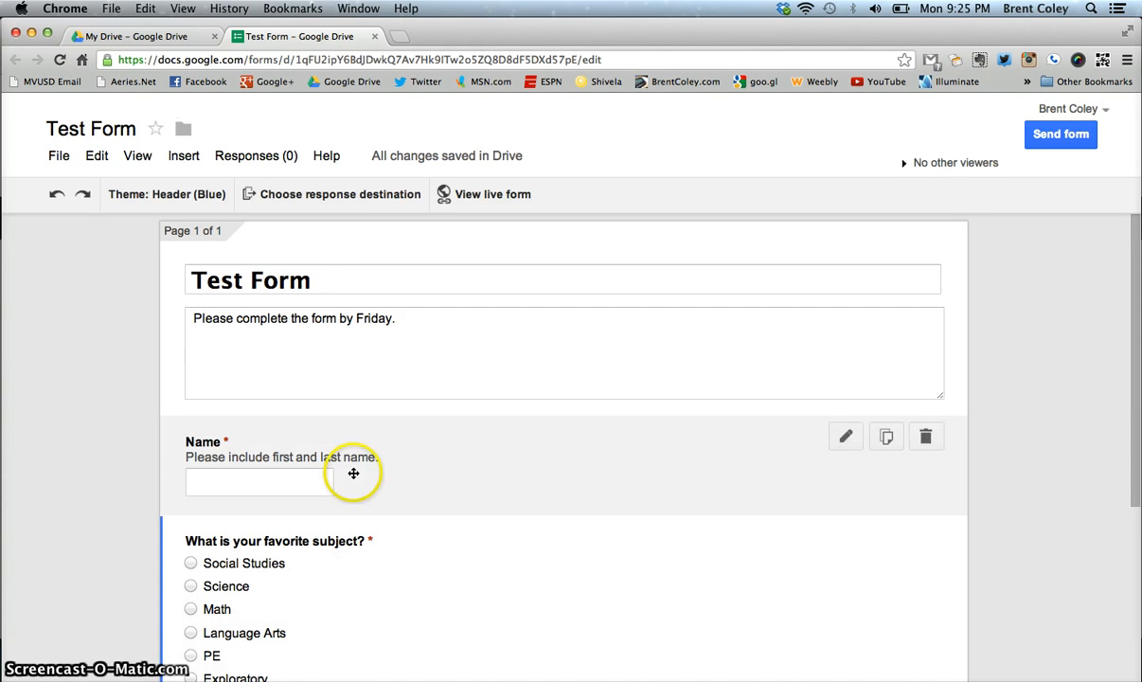
{"action": "mouse_move", "coordinate": [332, 193]}
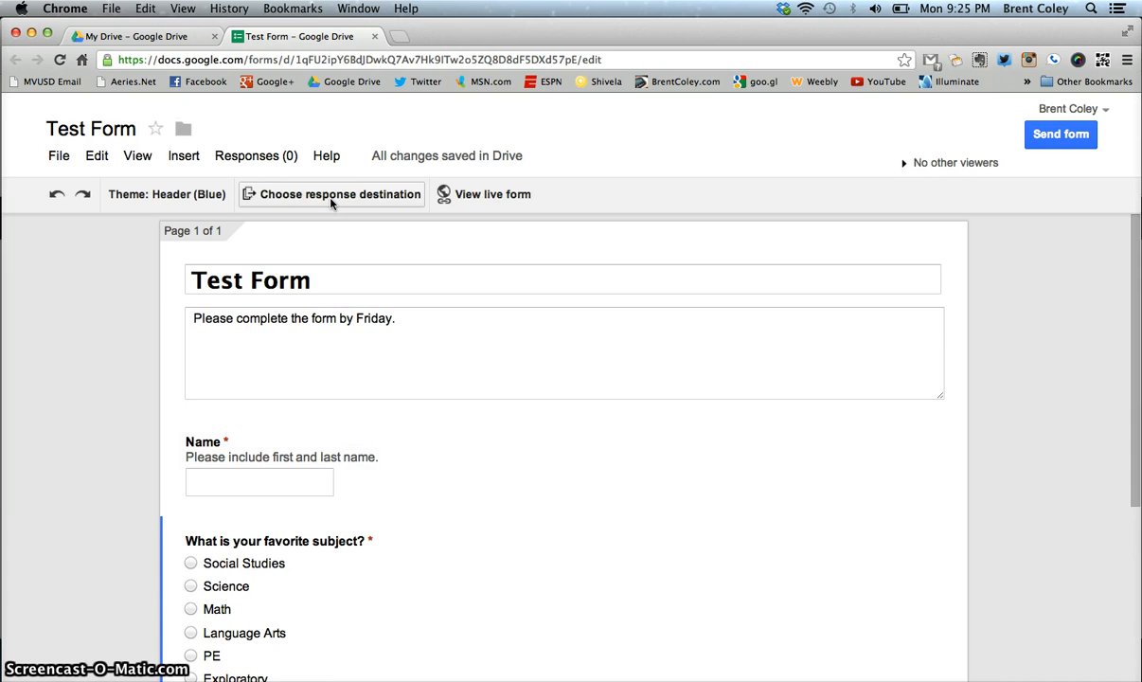
Bring up the response destination choices proposing a new spreadsheet 'Test Form (Responses)'
{"action": "left_click", "coordinate": [339, 193]}
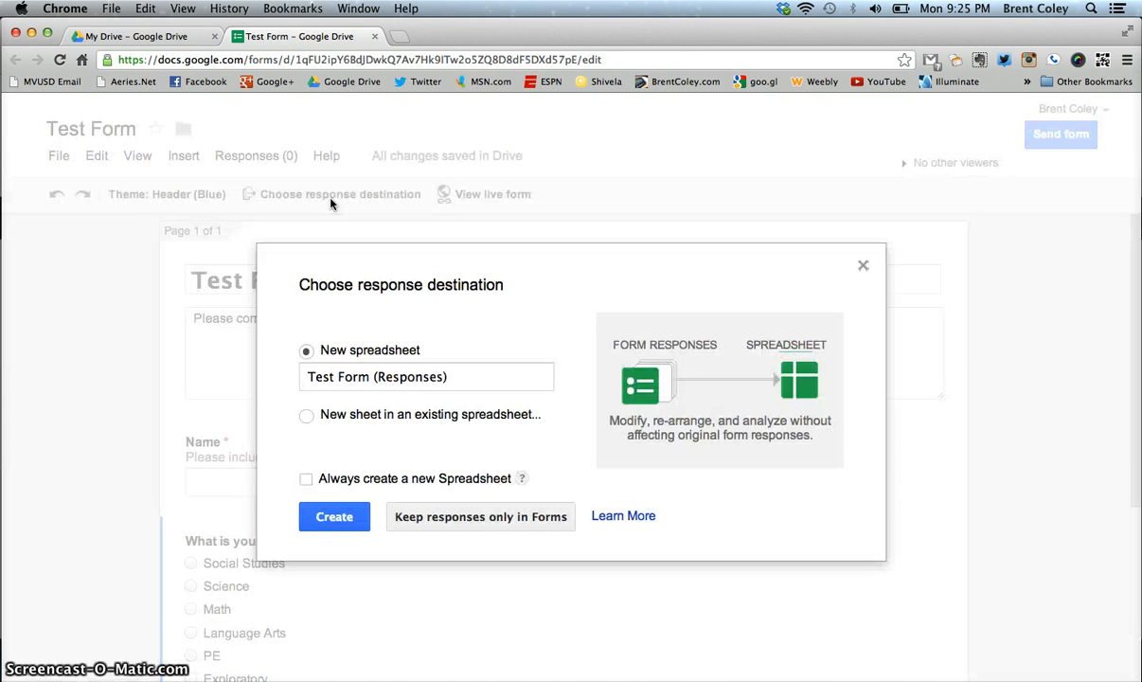
{"action": "mouse_move", "coordinate": [583, 288]}
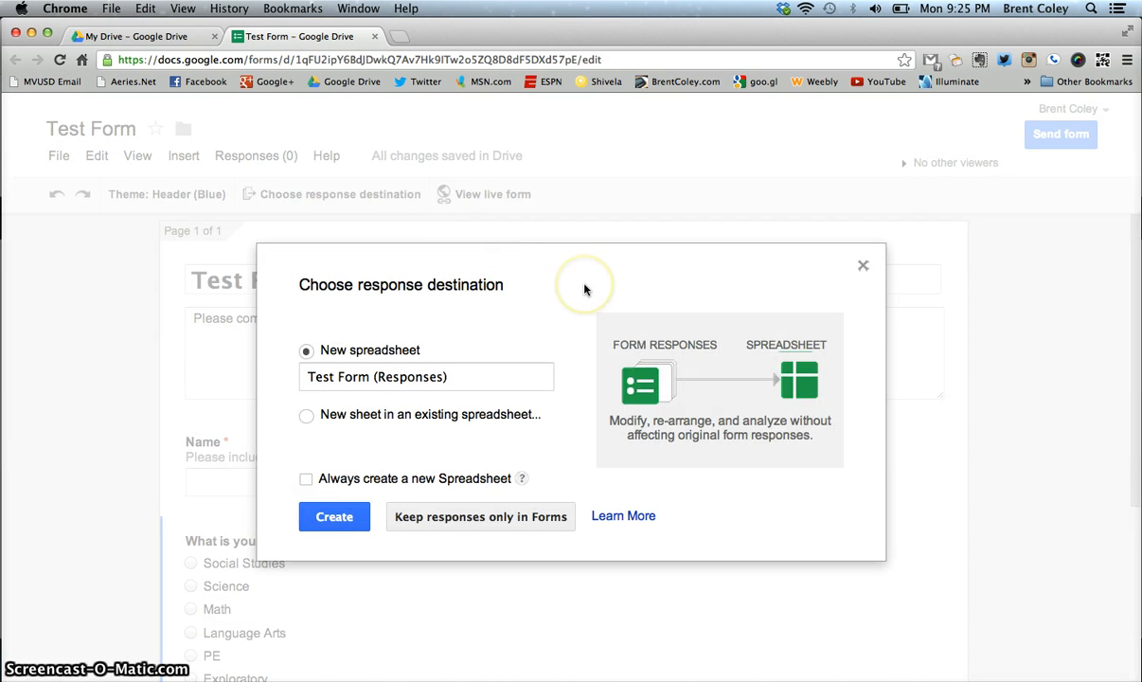
{"action": "mouse_move", "coordinate": [585, 288]}
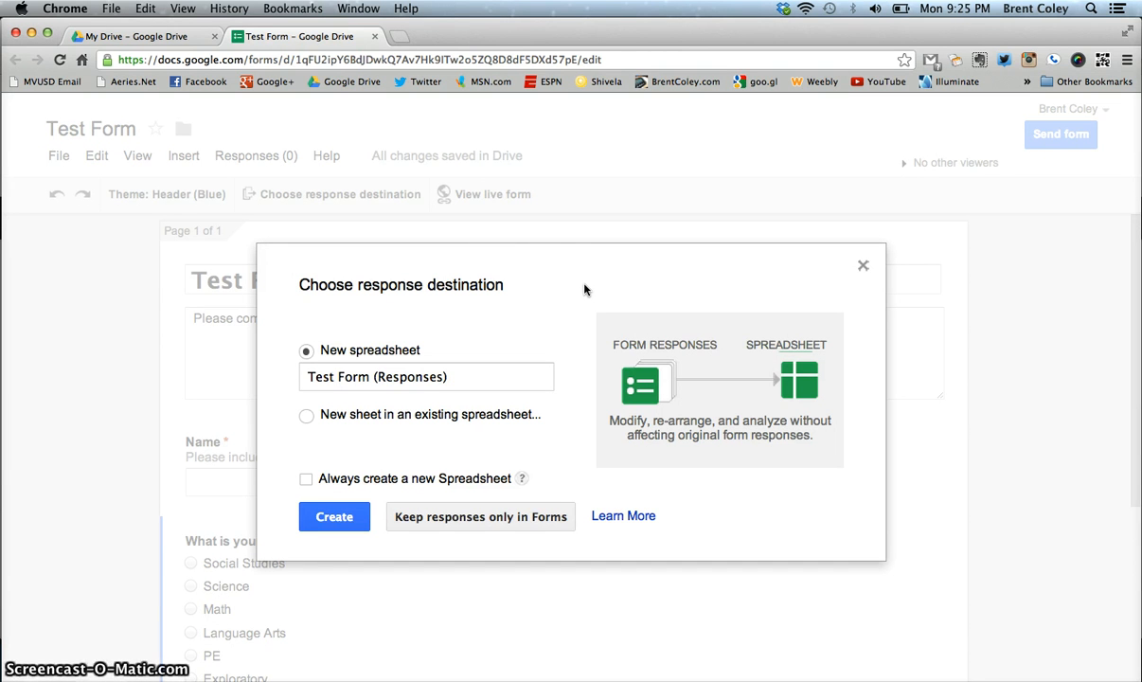
{"action": "mouse_move", "coordinate": [494, 298]}
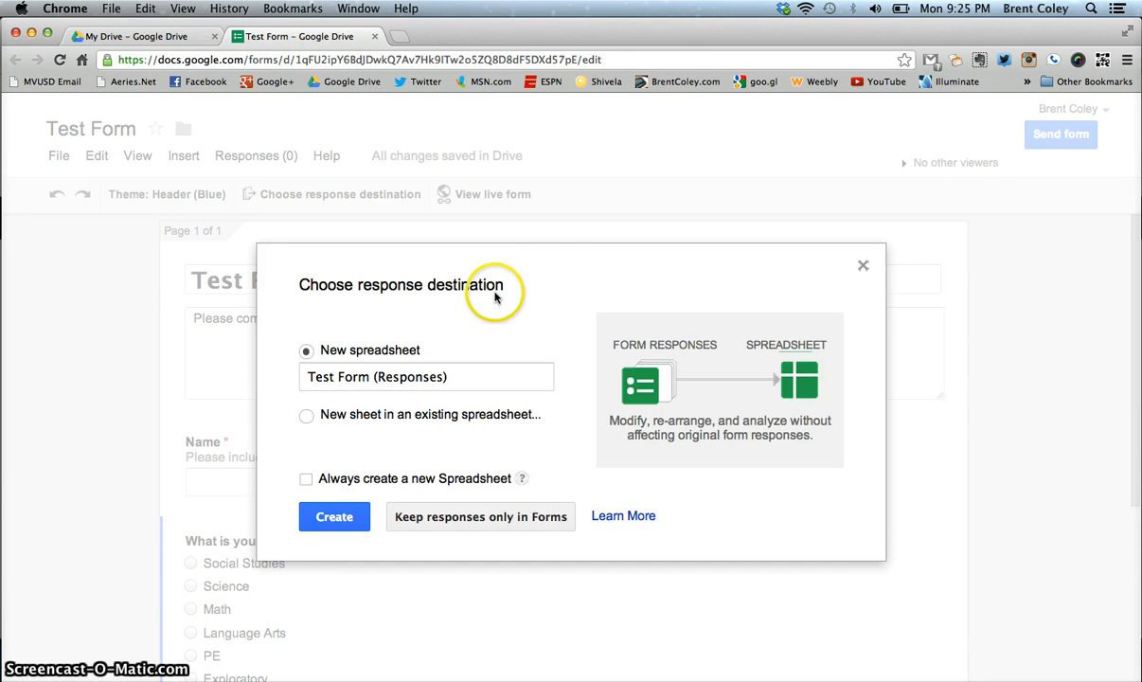
{"action": "mouse_move", "coordinate": [494, 295]}
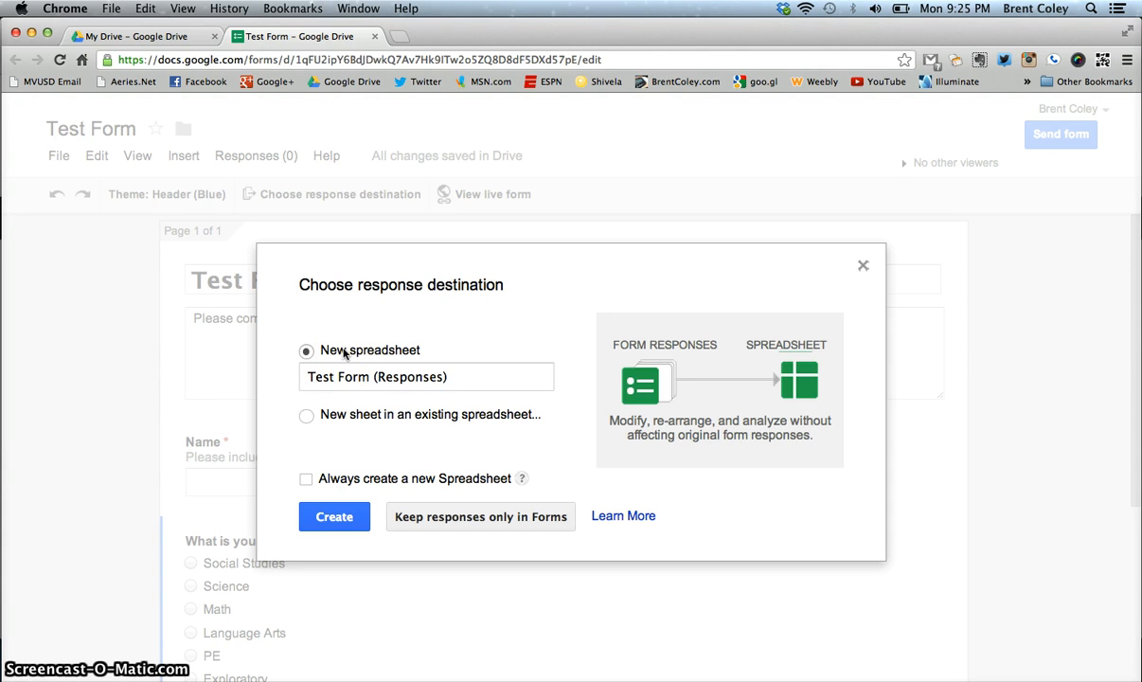
{"action": "mouse_move", "coordinate": [458, 334]}
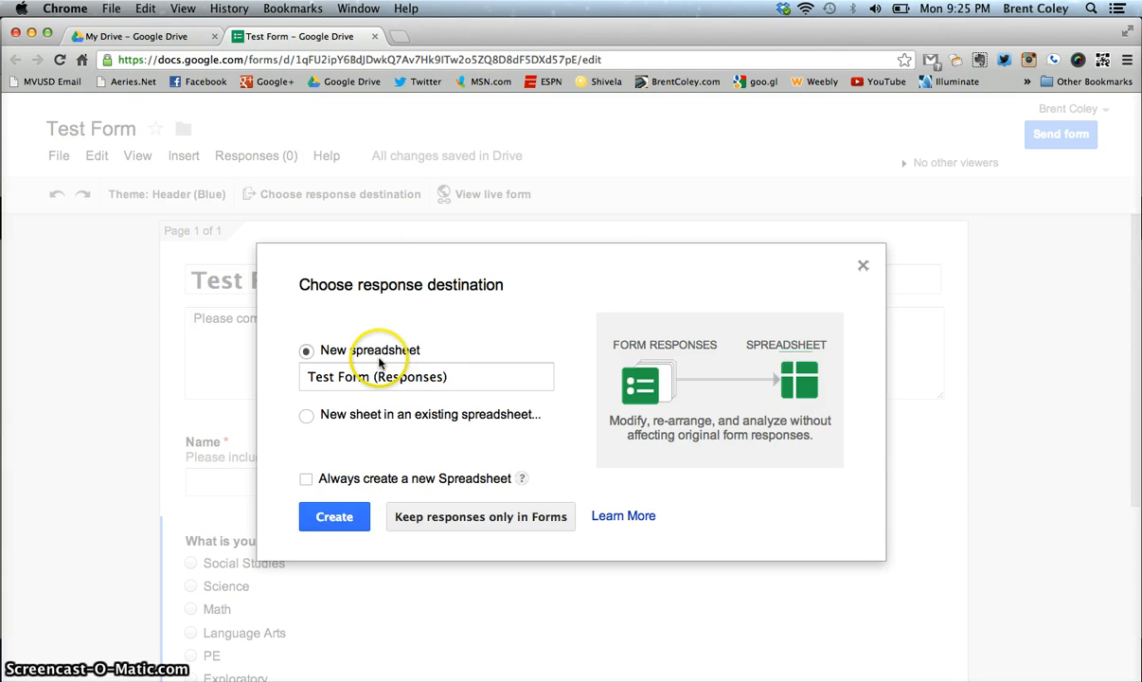
{"action": "mouse_move", "coordinate": [307, 433]}
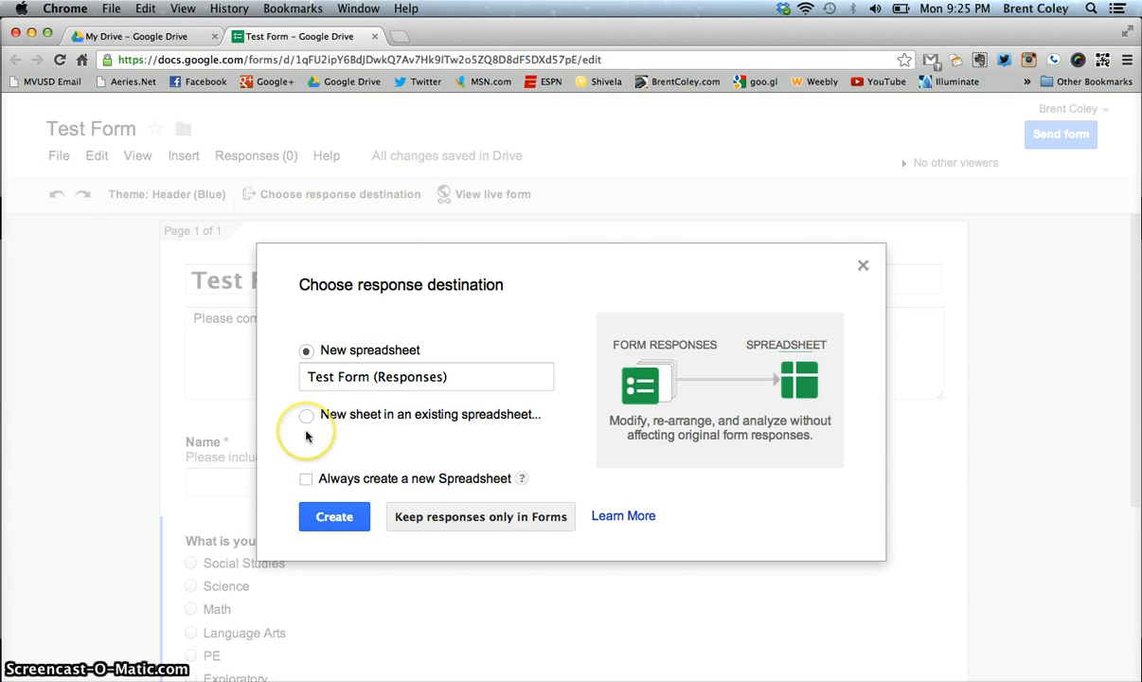
{"action": "mouse_move", "coordinate": [468, 515]}
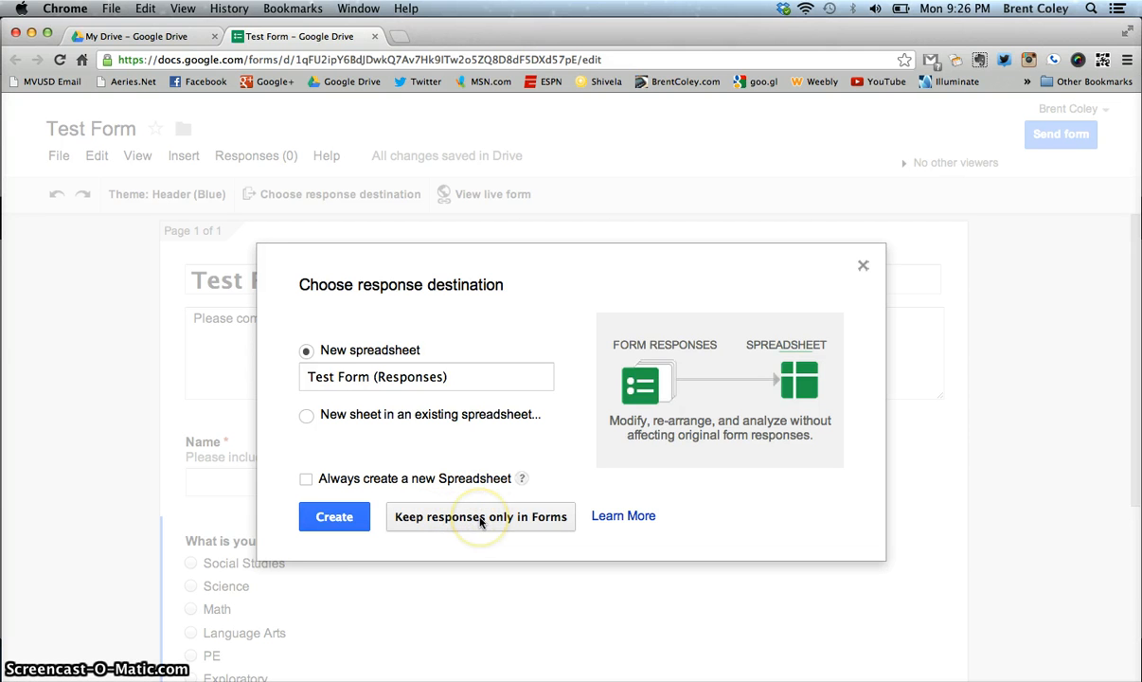
{"action": "mouse_move", "coordinate": [422, 462]}
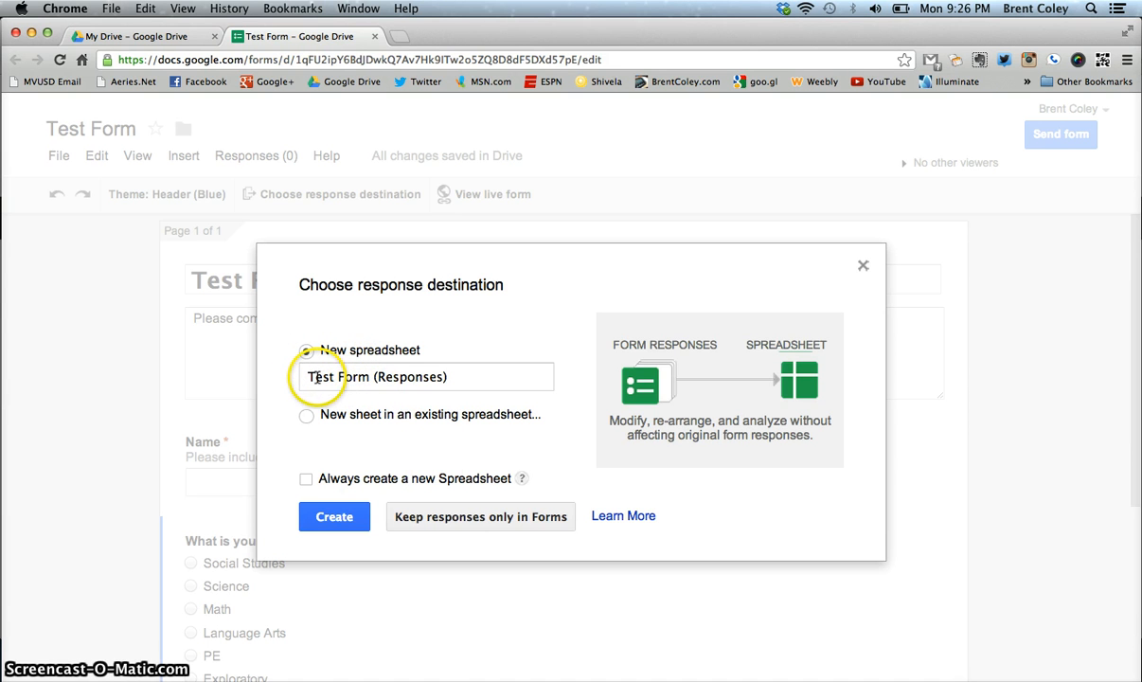
{"action": "mouse_move", "coordinate": [365, 443]}
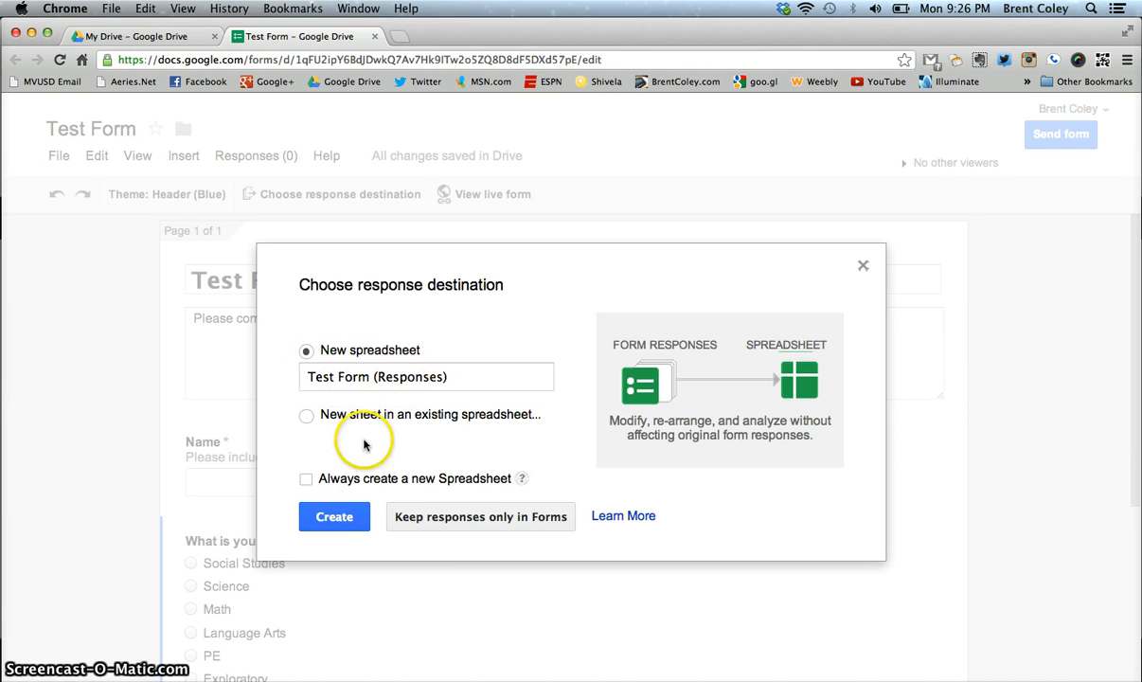
Create the new response spreadsheet 'Test Form (Responses)' linked to the form
{"action": "left_click", "coordinate": [333, 515]}
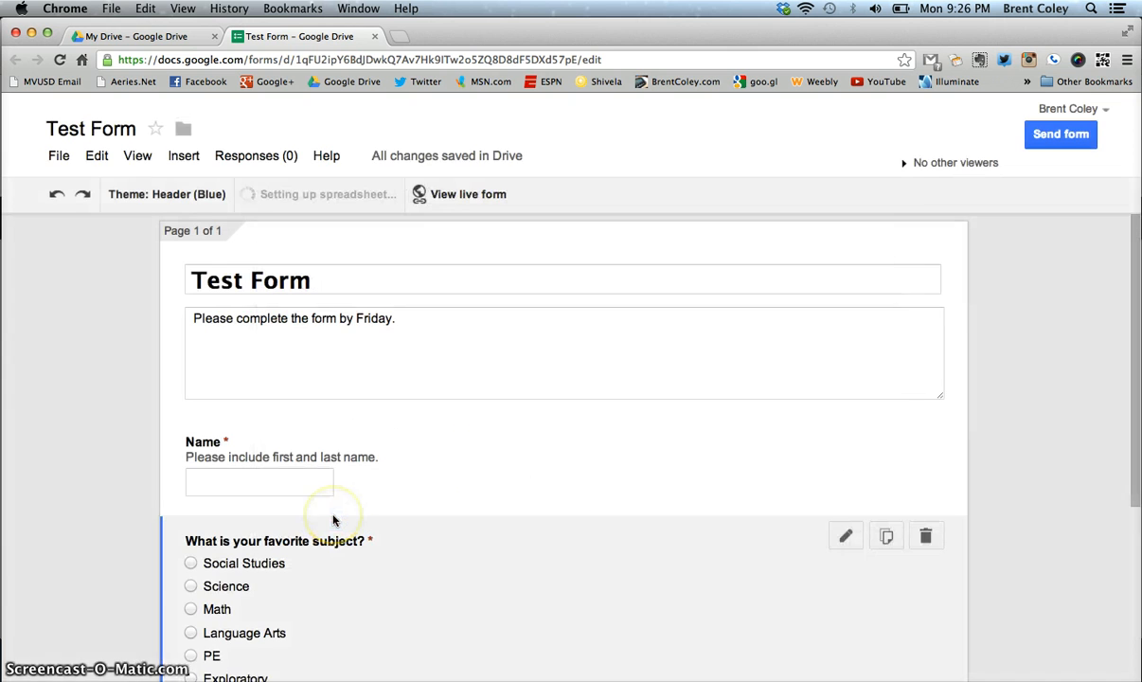
{"action": "mouse_move", "coordinate": [330, 418]}
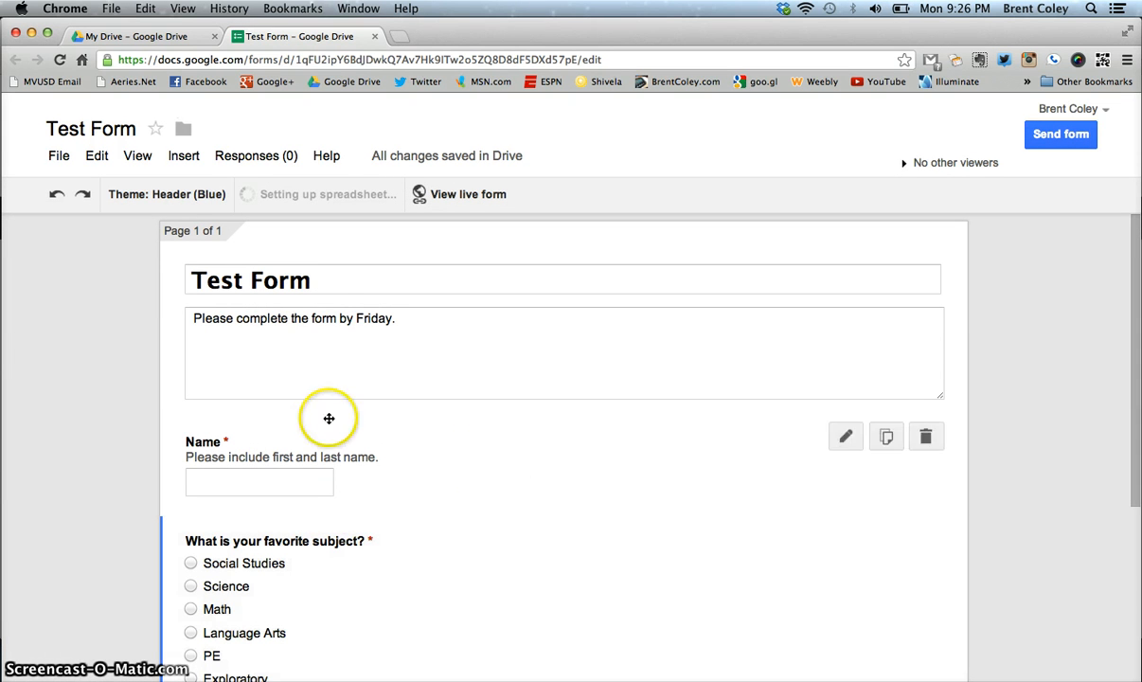
{"action": "mouse_move", "coordinate": [322, 223]}
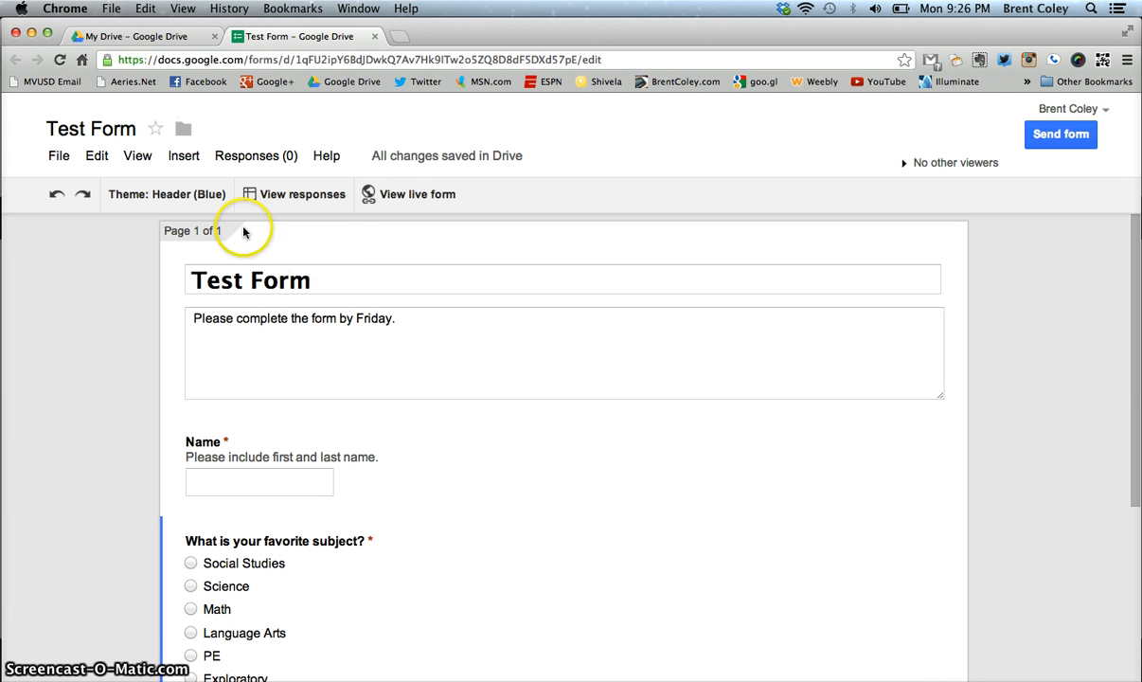
{"action": "mouse_move", "coordinate": [337, 223]}
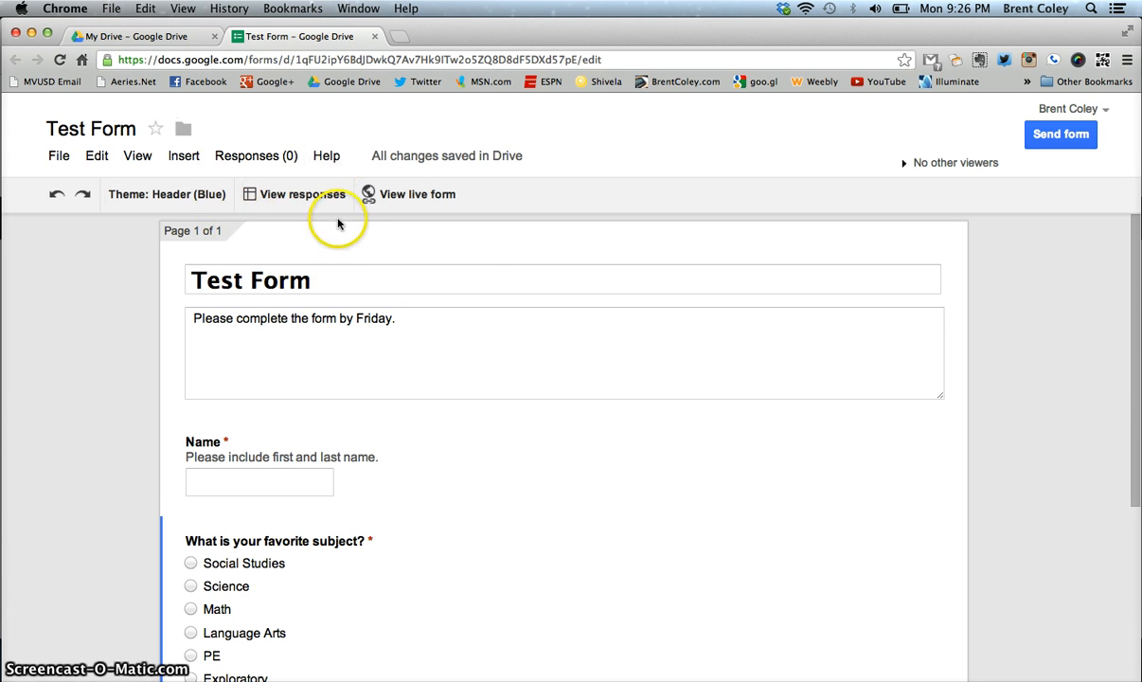